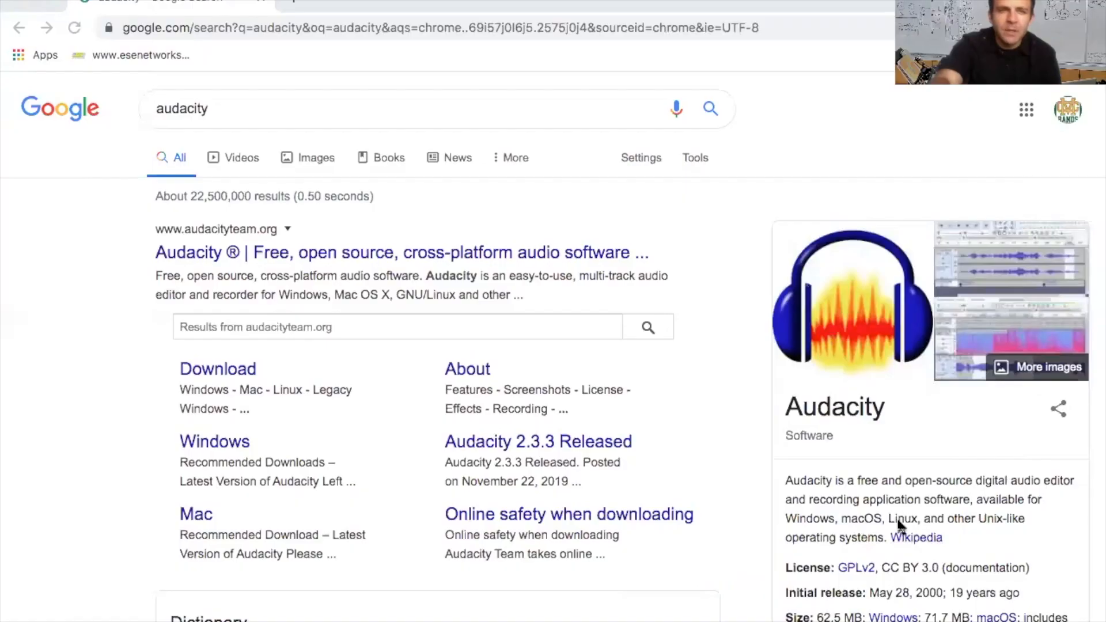
{"action": "mouse_move", "coordinate": [347, 399]}
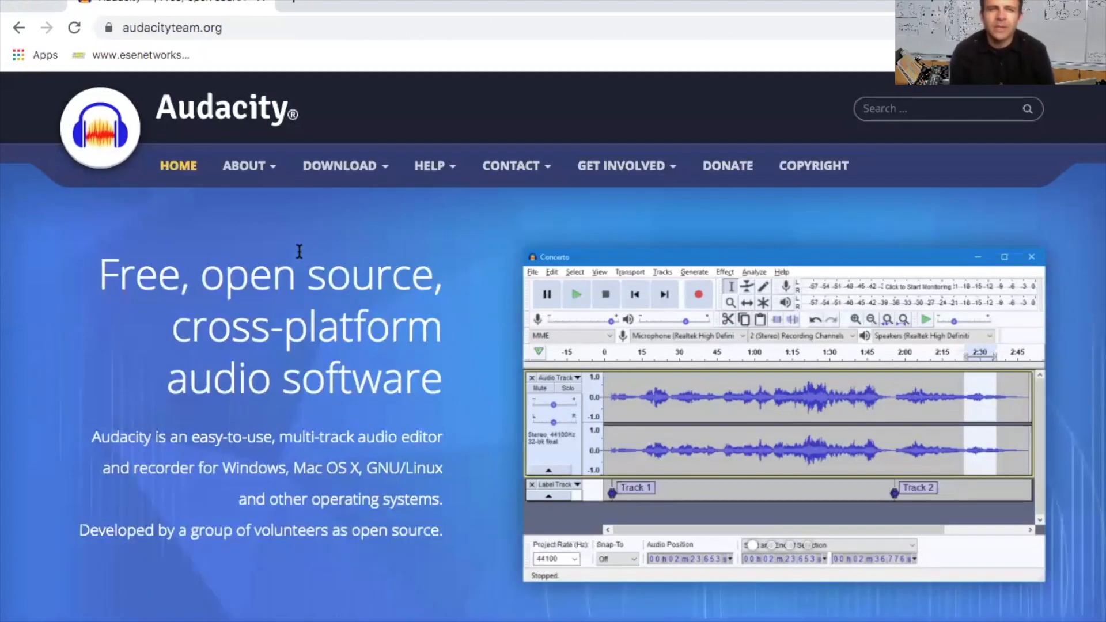
Open the official audacityteam.org site from the Google results for Audacity.
{"action": "left_click", "coordinate": [339, 165]}
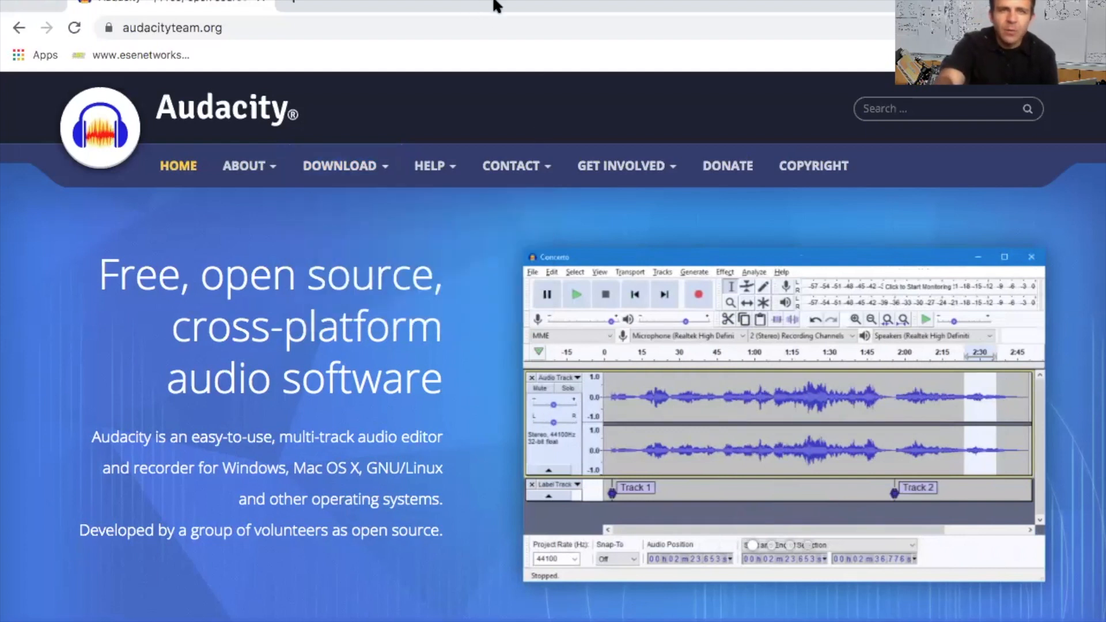
{"action": "mouse_move", "coordinate": [451, 259]}
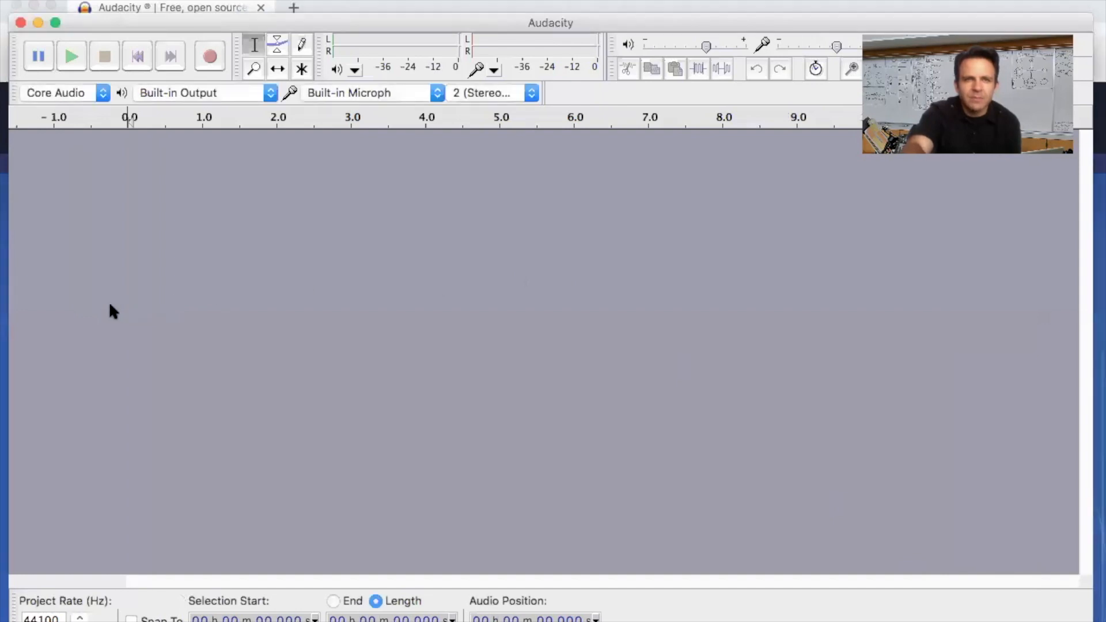
{"action": "mouse_move", "coordinate": [346, 181]}
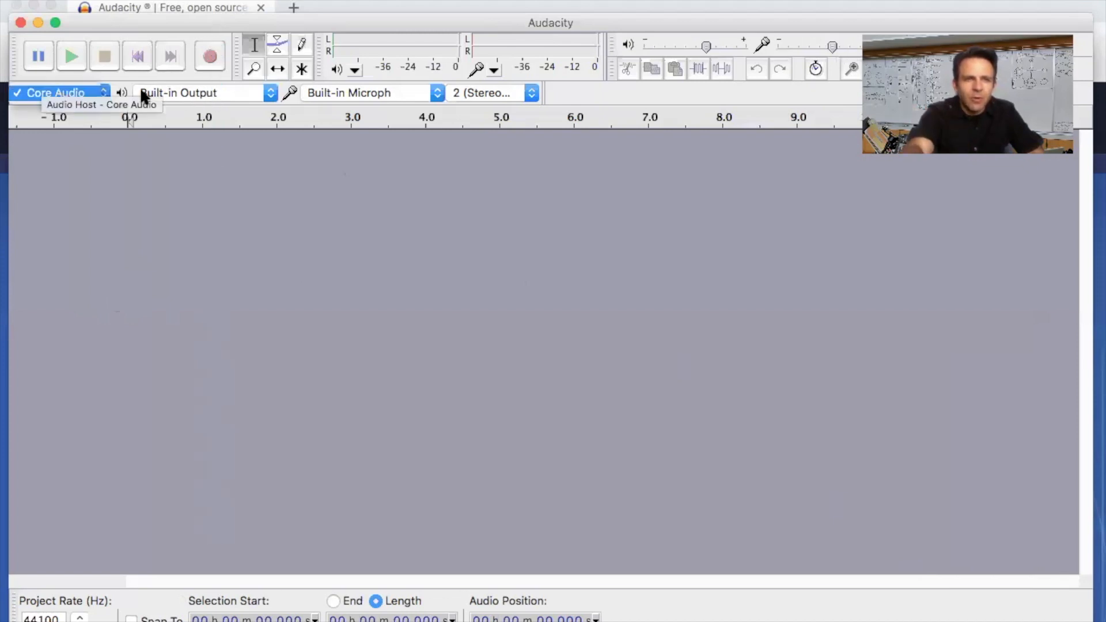
Review the device toolbar and keep Core Audio with Built-in Output and Built-in Microphone.
{"action": "left_click", "coordinate": [201, 93]}
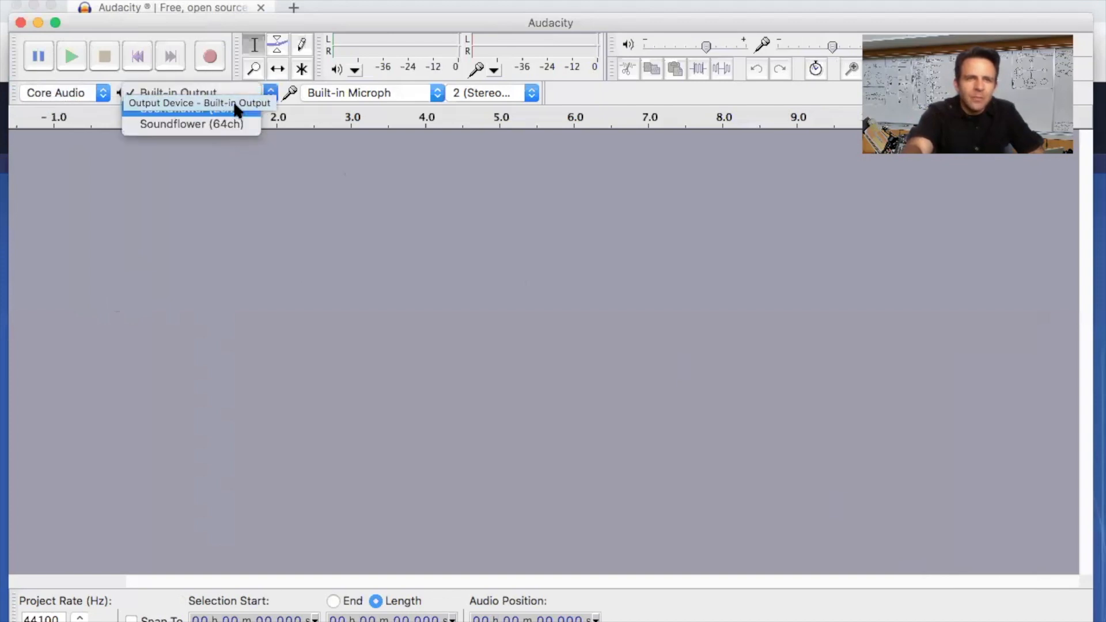
{"action": "mouse_move", "coordinate": [212, 109]}
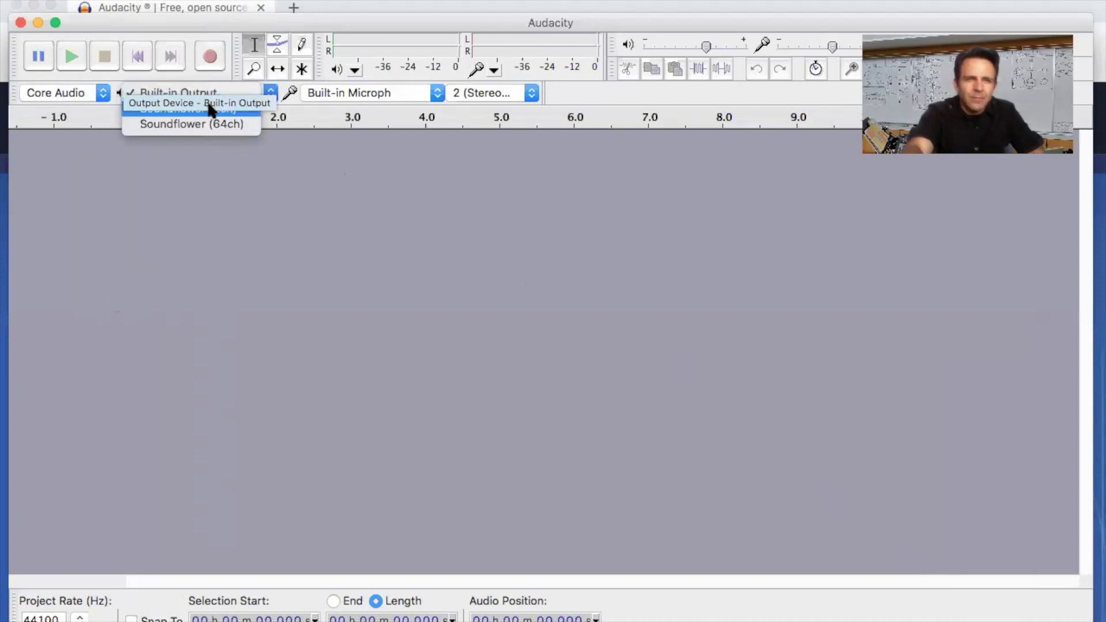
{"action": "left_click", "coordinate": [177, 92]}
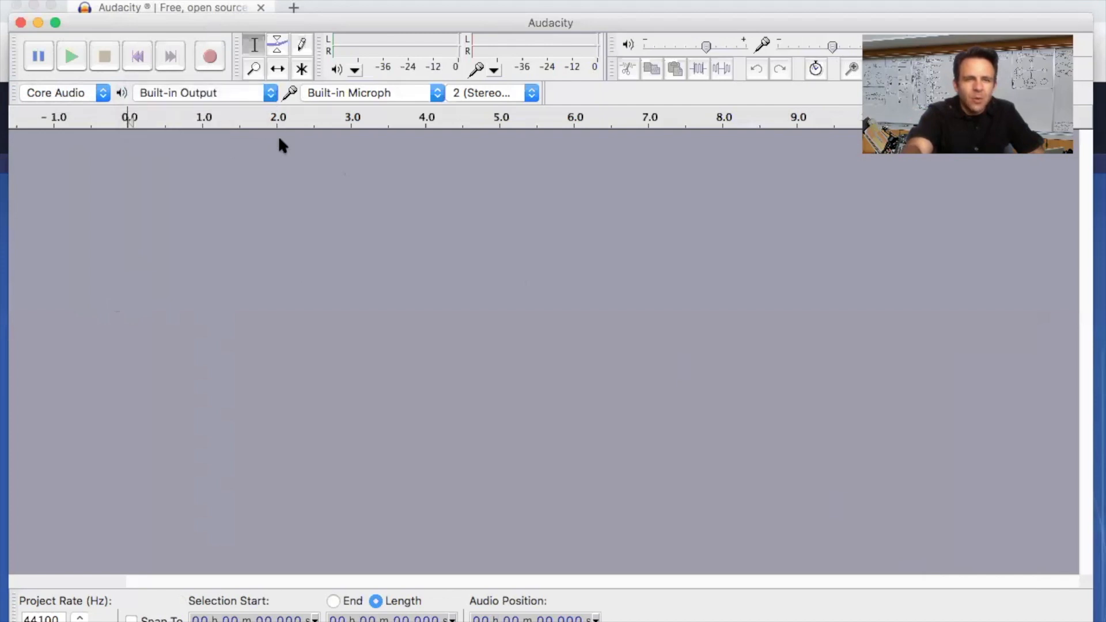
{"action": "left_click", "coordinate": [197, 92]}
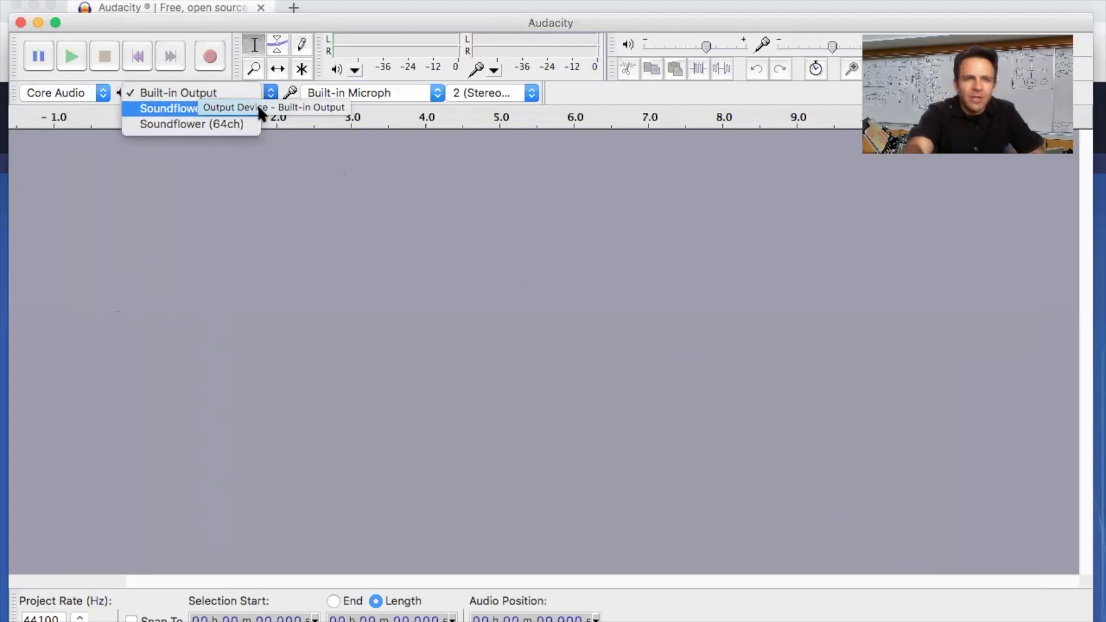
{"action": "left_click", "coordinate": [179, 92]}
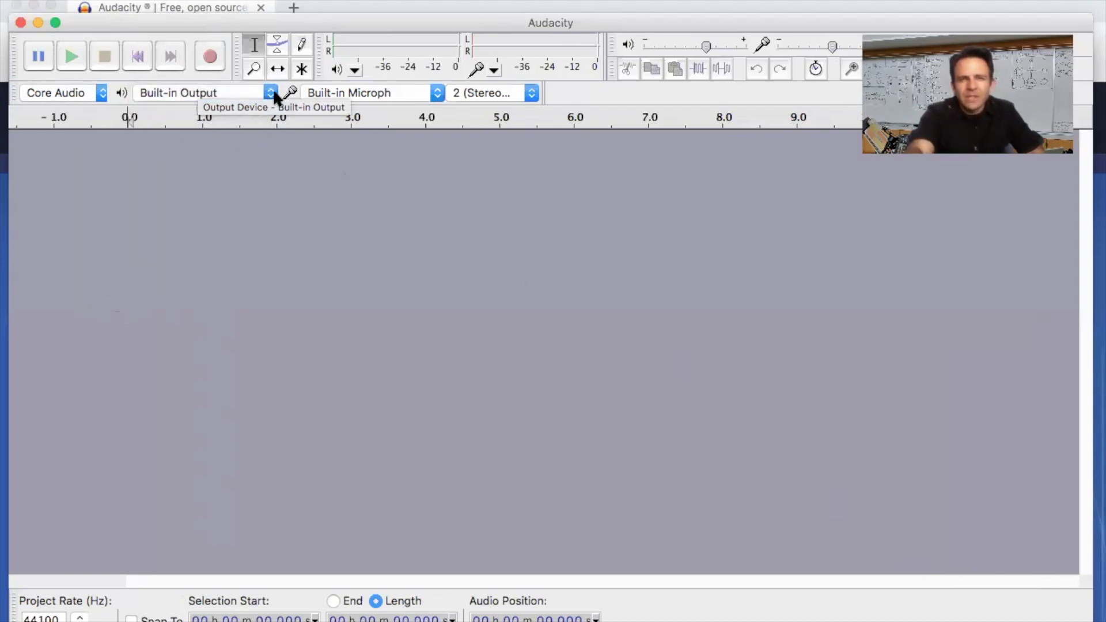
{"action": "mouse_move", "coordinate": [402, 386]}
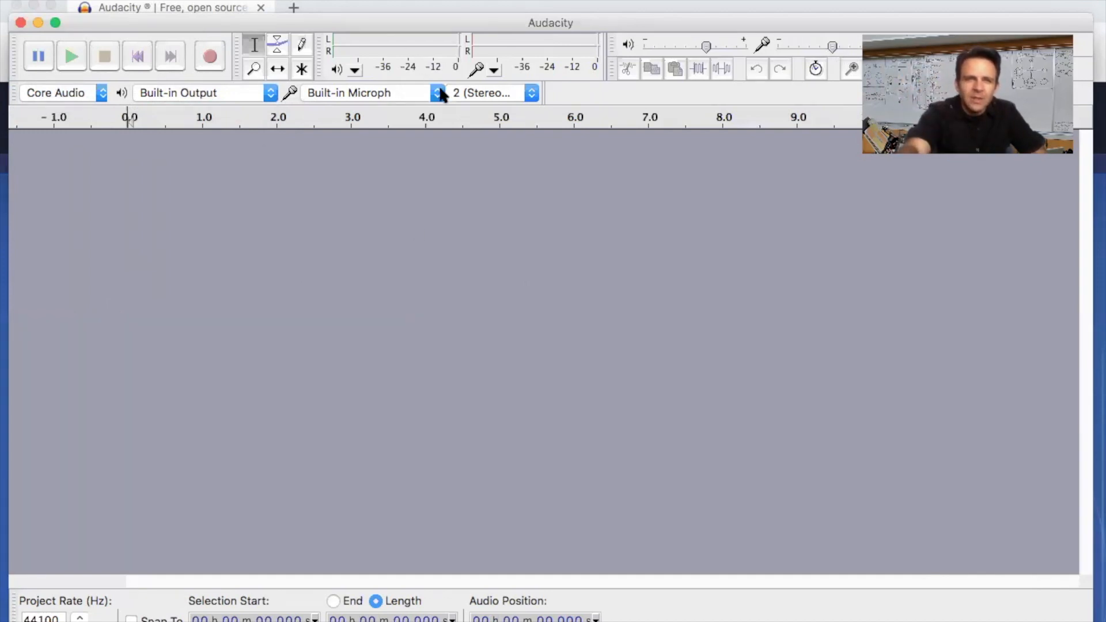
{"action": "mouse_move", "coordinate": [438, 92]}
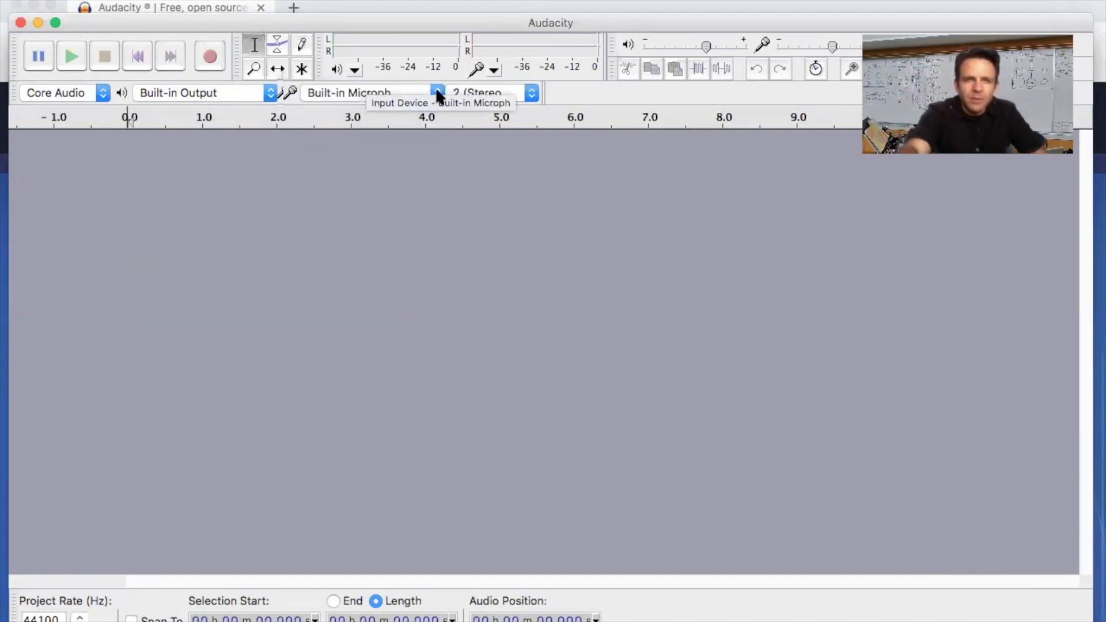
{"action": "mouse_move", "coordinate": [485, 100]}
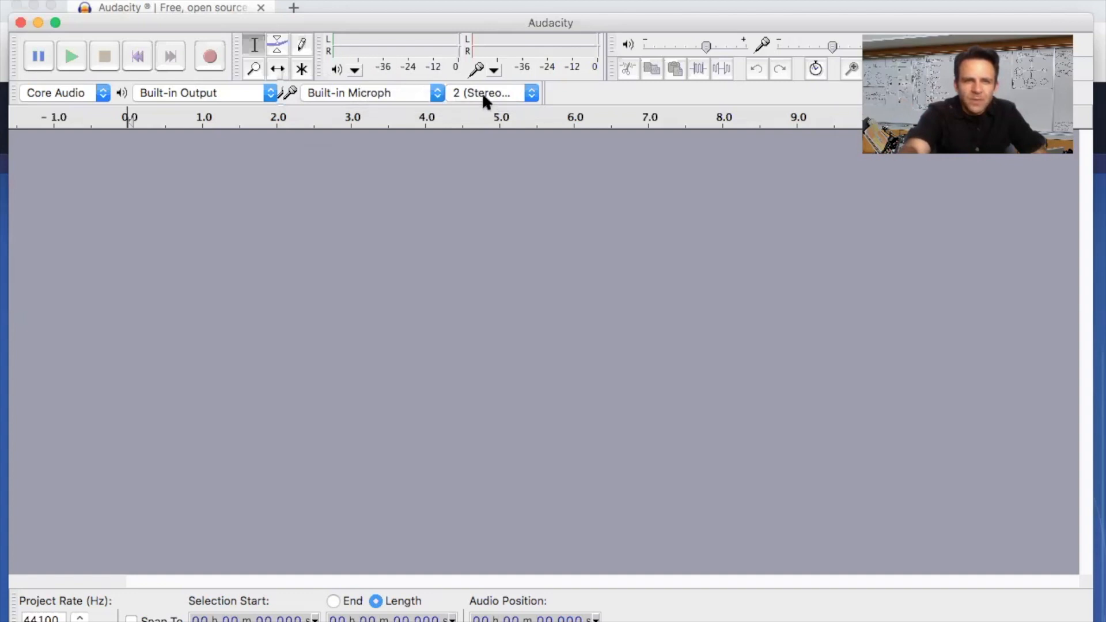
{"action": "mouse_move", "coordinate": [374, 53]}
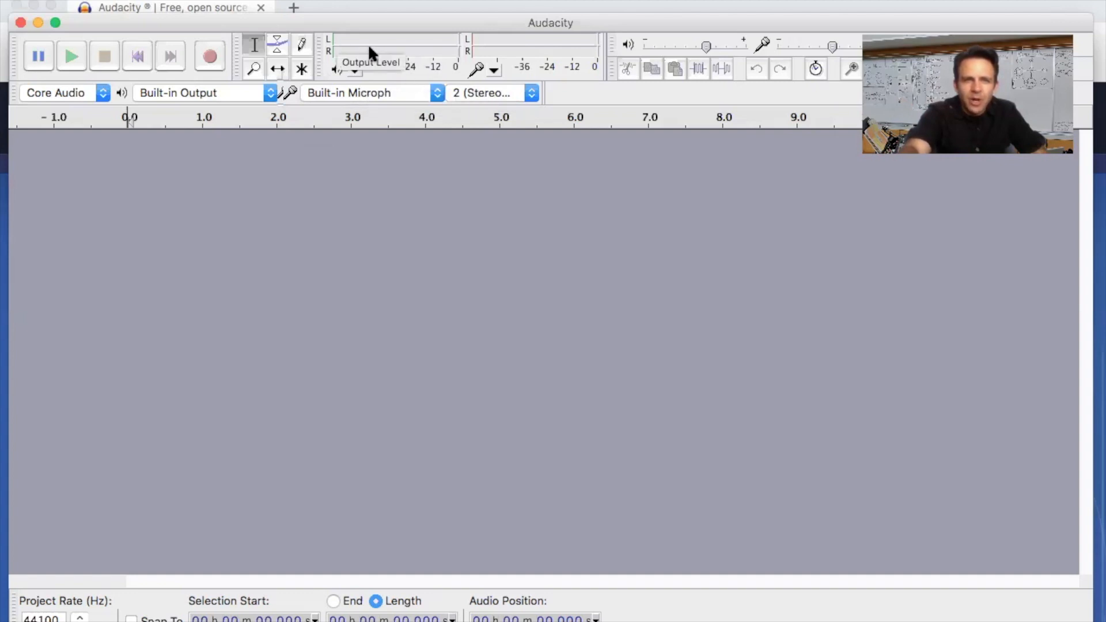
{"action": "mouse_move", "coordinate": [515, 46]}
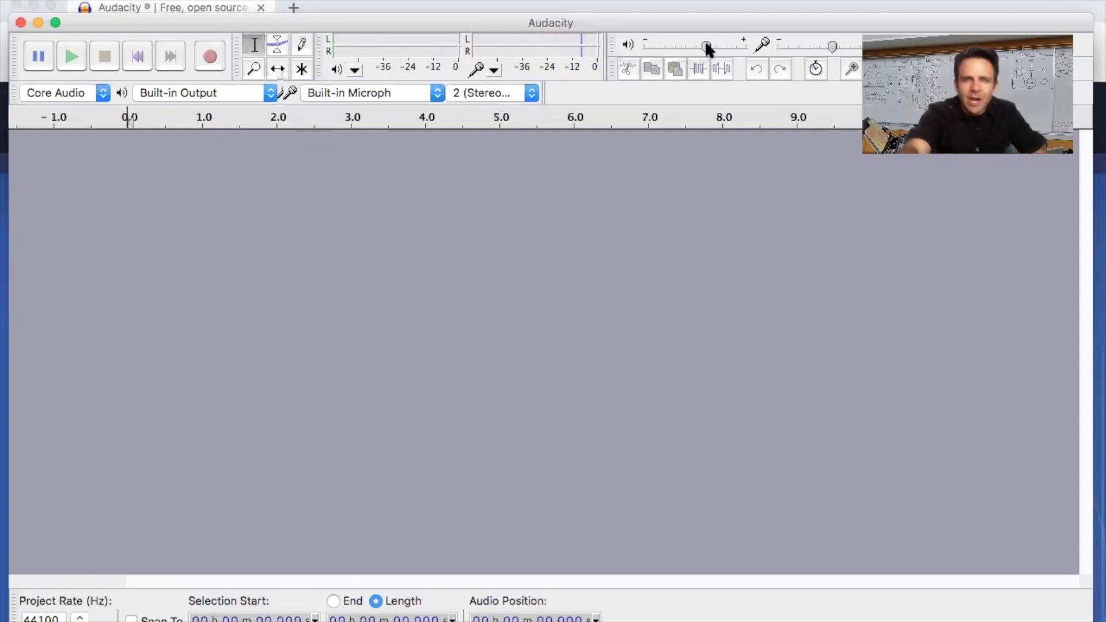
Raise the playback volume slightly and lower the microphone recording level slightly.
{"action": "left_click_drag", "start_coordinate": [707, 47], "coordinate": [718, 46]}
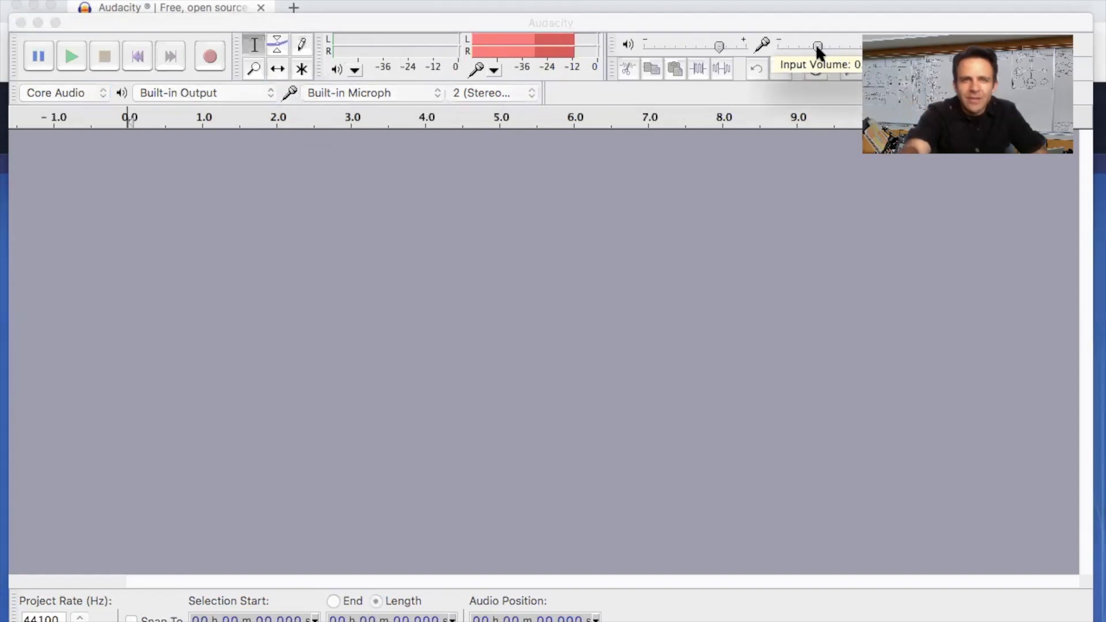
{"action": "left_click_drag", "start_coordinate": [818, 47], "coordinate": [780, 47]}
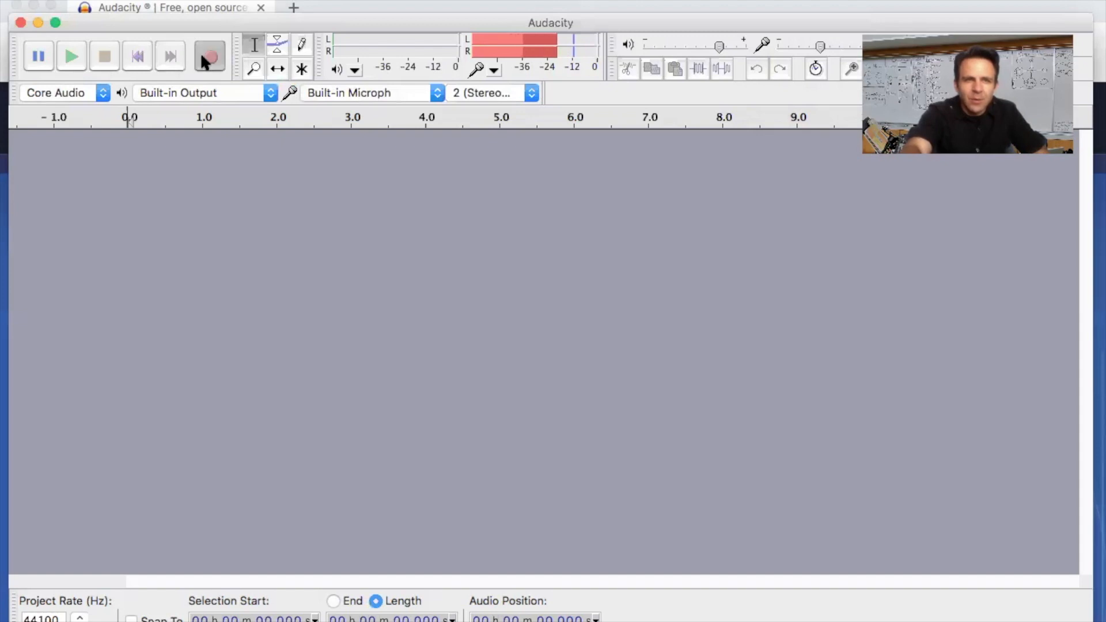
Record a spoken take of about six and a half seconds into a new stereo track.
{"action": "left_click", "coordinate": [210, 55]}
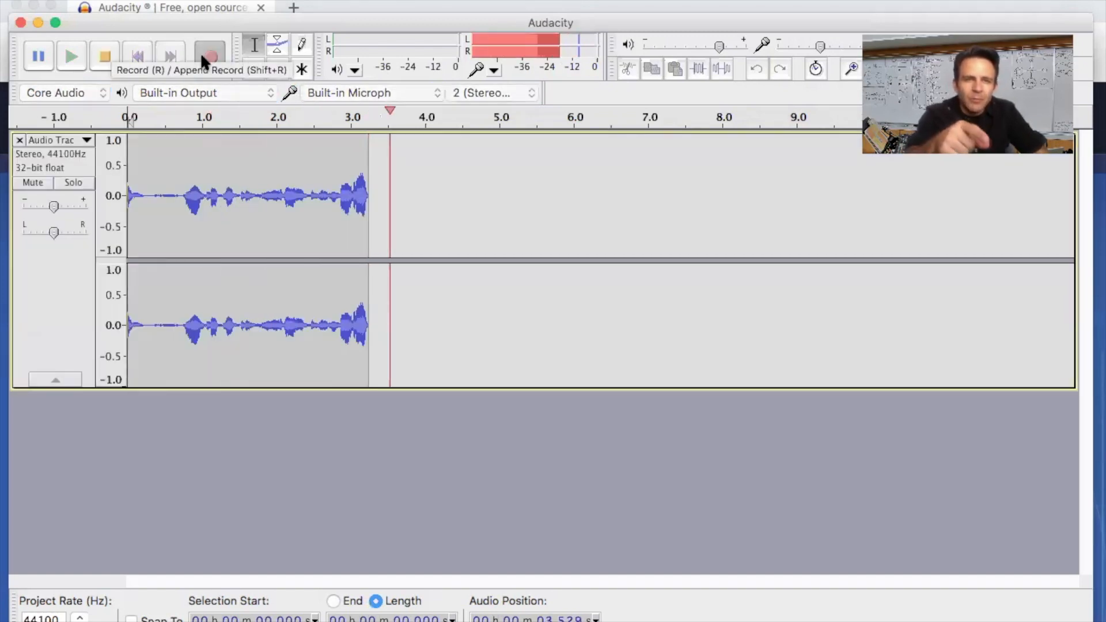
{"action": "left_click", "coordinate": [210, 55]}
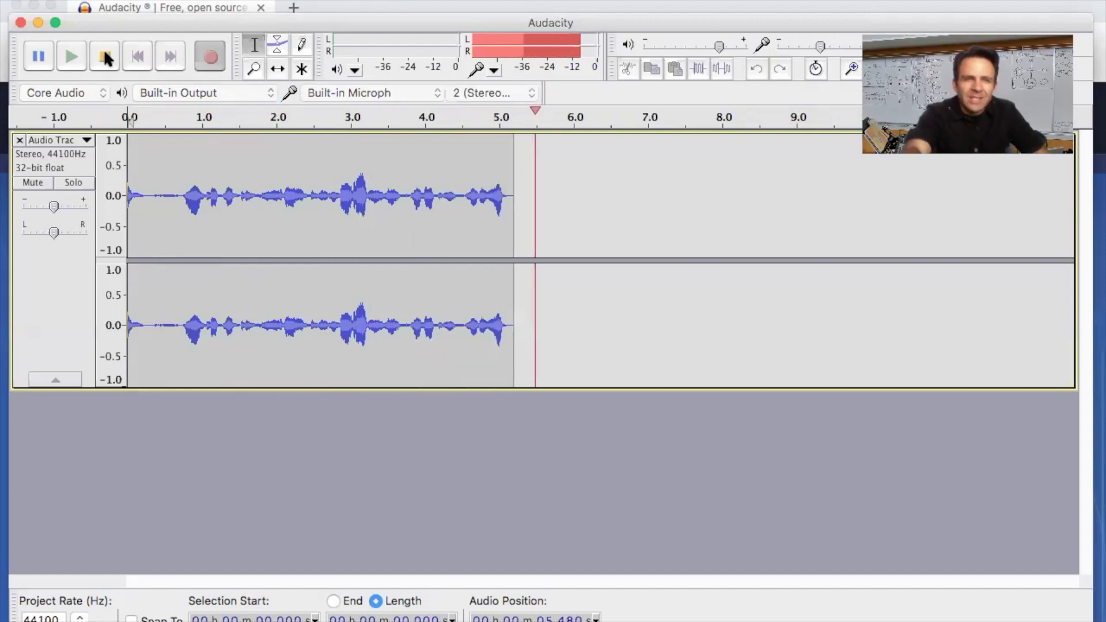
{"action": "left_click", "coordinate": [103, 55]}
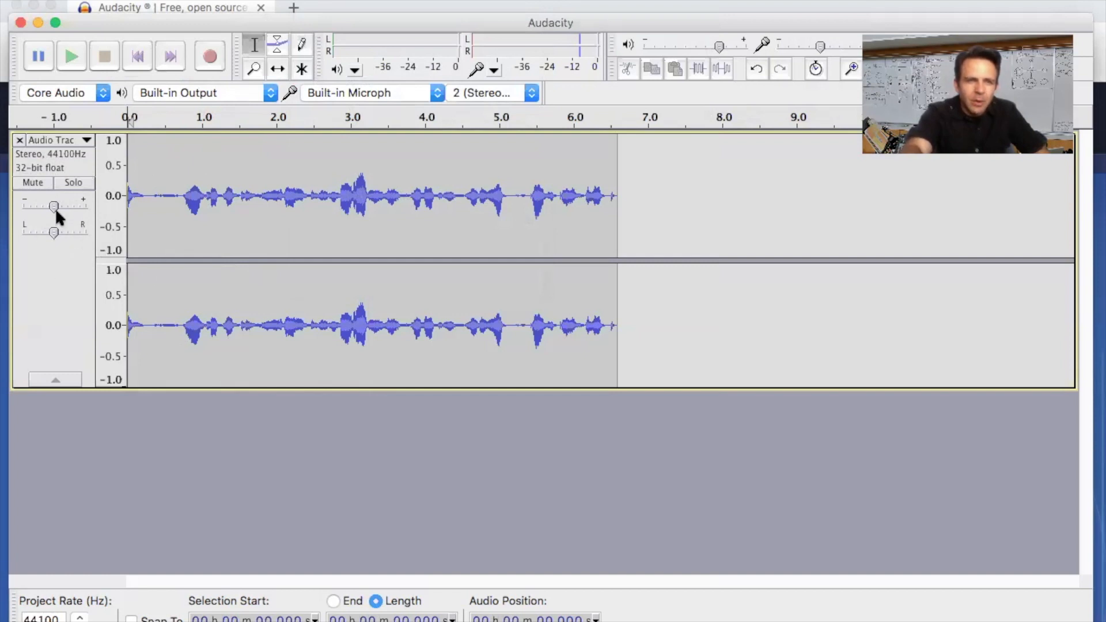
{"action": "mouse_move", "coordinate": [55, 205]}
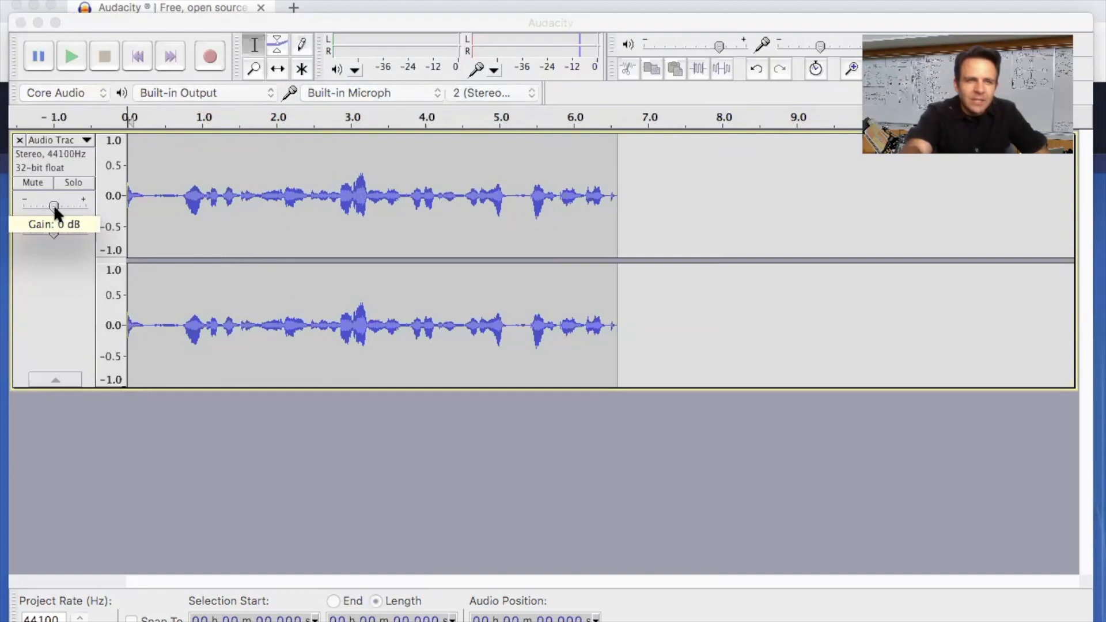
{"action": "left_click_drag", "start_coordinate": [53, 205], "coordinate": [56, 205]}
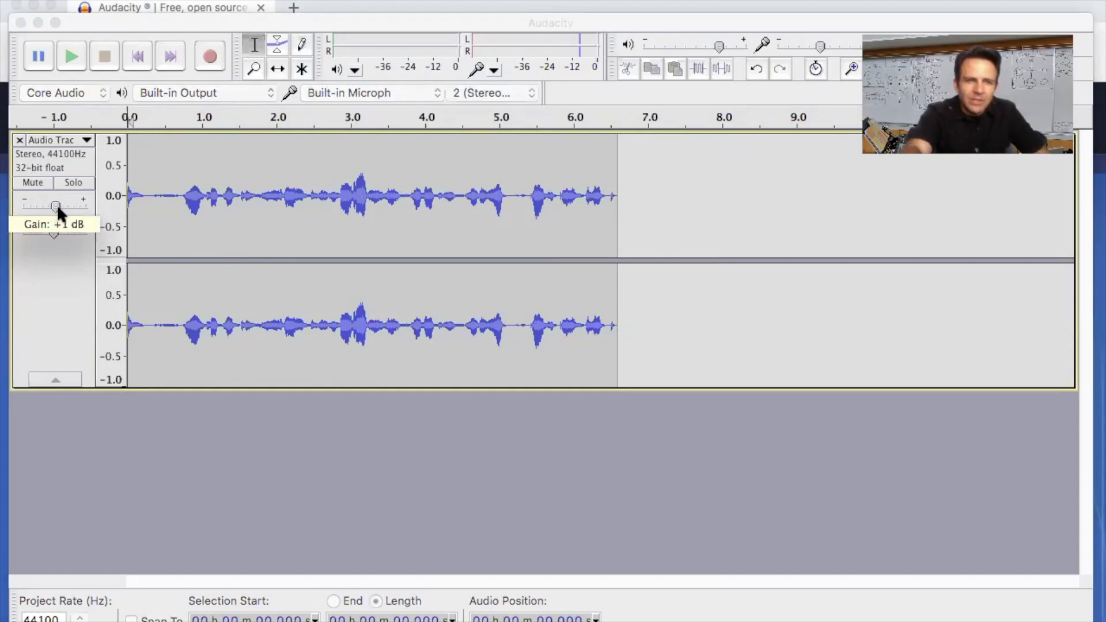
{"action": "left_click_drag", "start_coordinate": [56, 206], "coordinate": [51, 205]}
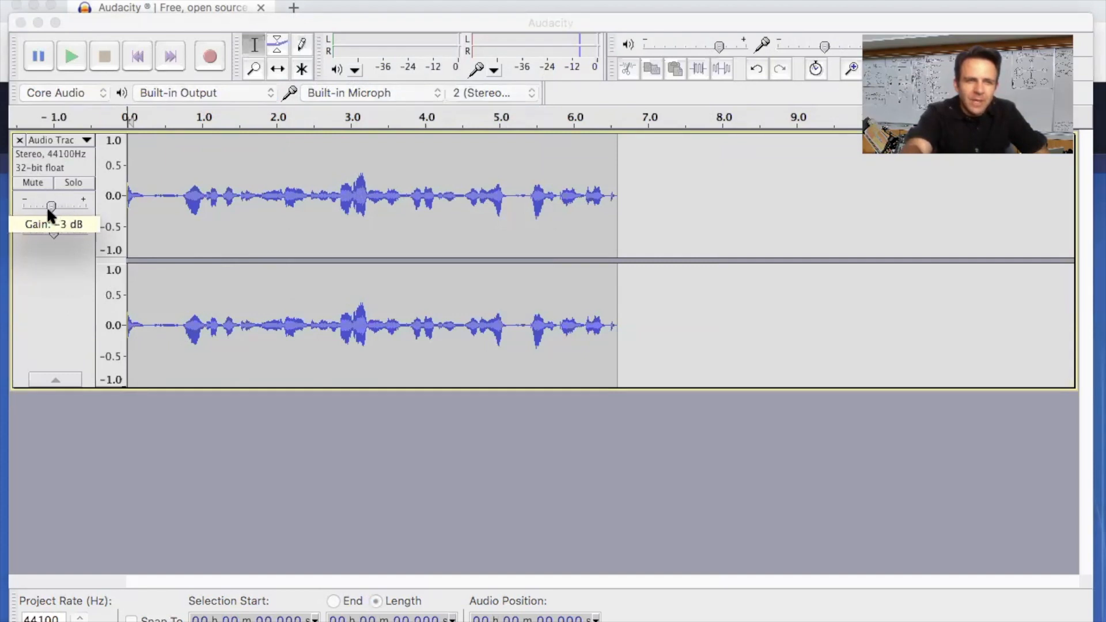
{"action": "left_click_drag", "start_coordinate": [50, 205], "coordinate": [55, 206]}
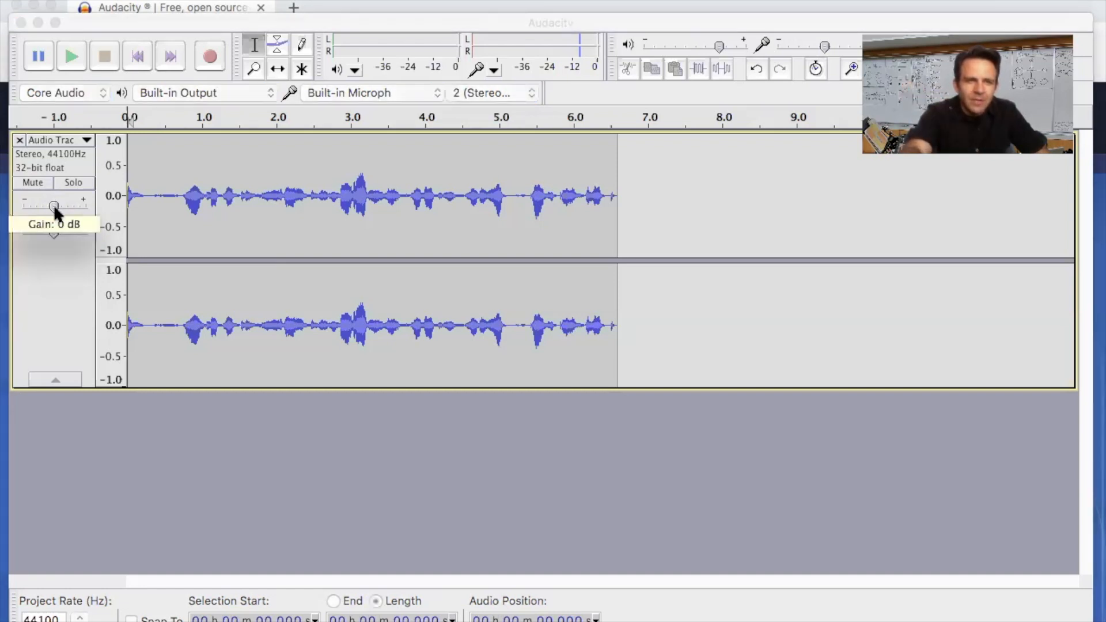
{"action": "left_click_drag", "start_coordinate": [55, 205], "coordinate": [50, 205]}
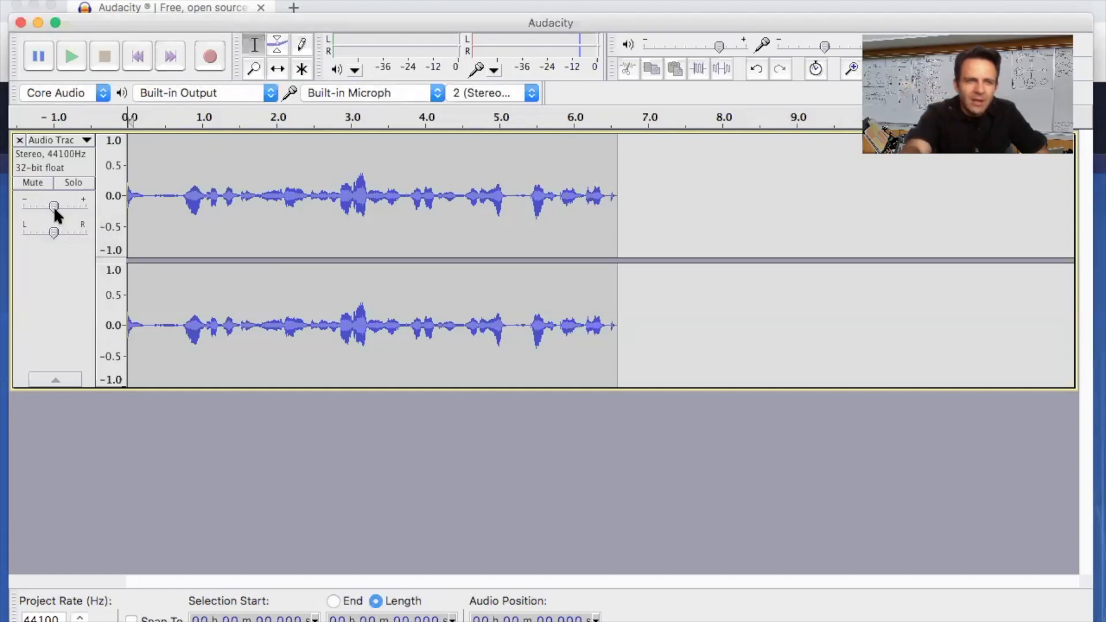
{"action": "left_click_drag", "start_coordinate": [54, 234], "coordinate": [23, 234]}
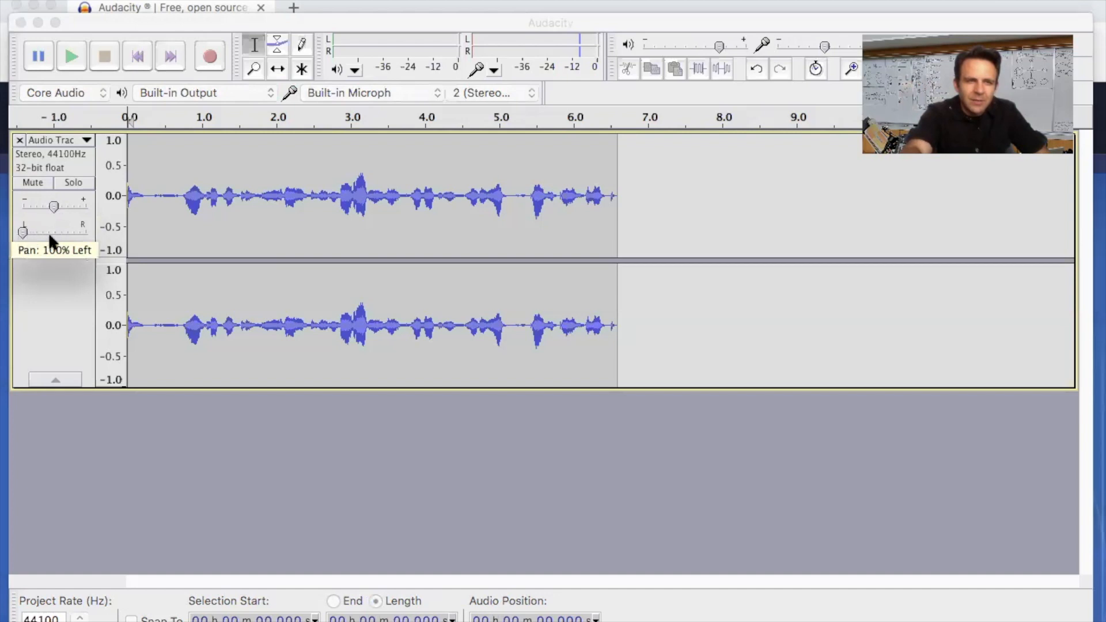
{"action": "left_click_drag", "start_coordinate": [23, 233], "coordinate": [58, 232]}
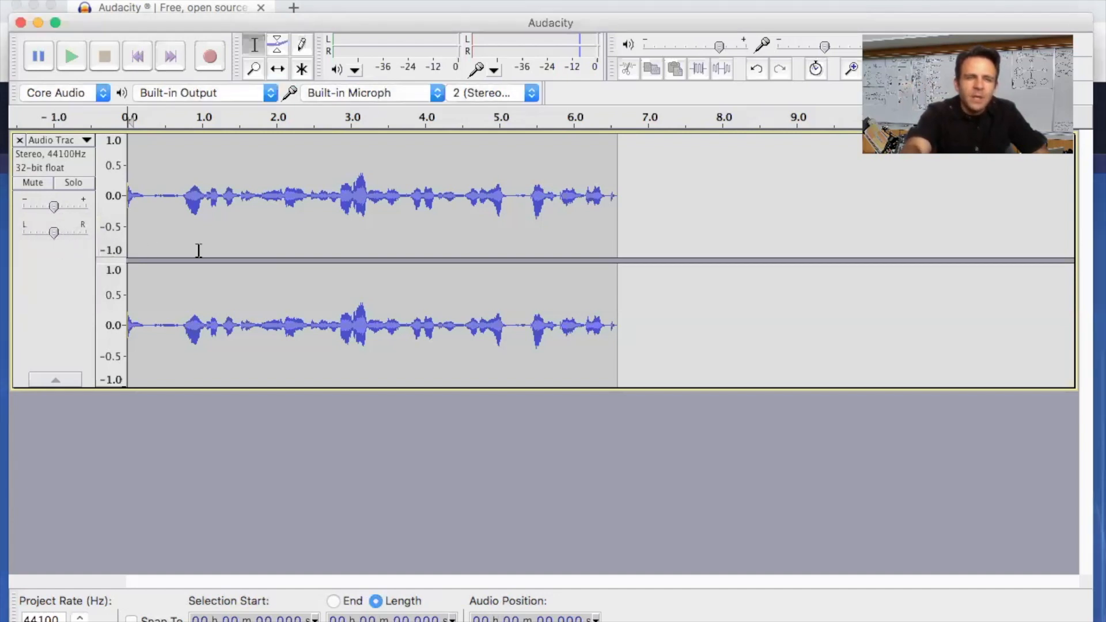
{"action": "left_click", "coordinate": [70, 55]}
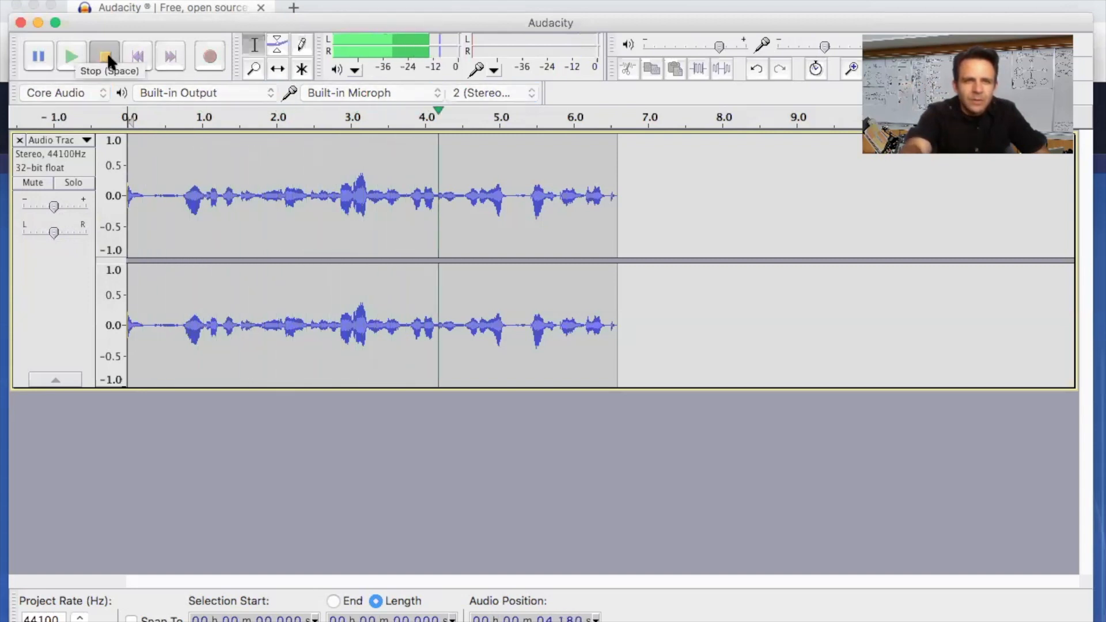
{"action": "left_click", "coordinate": [104, 56]}
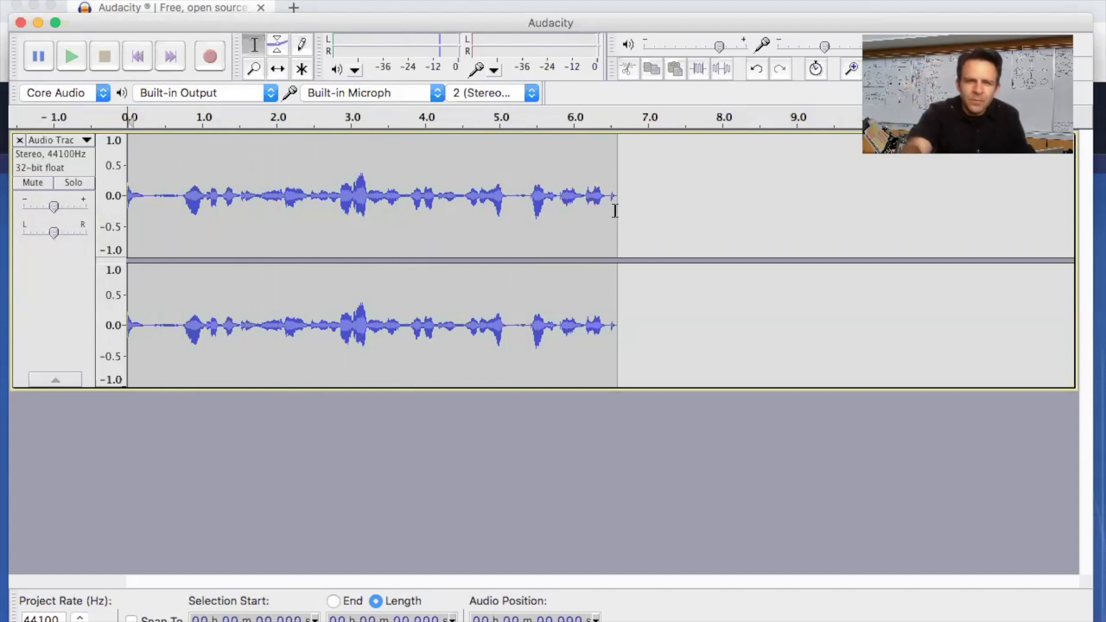
{"action": "mouse_move", "coordinate": [831, 47]}
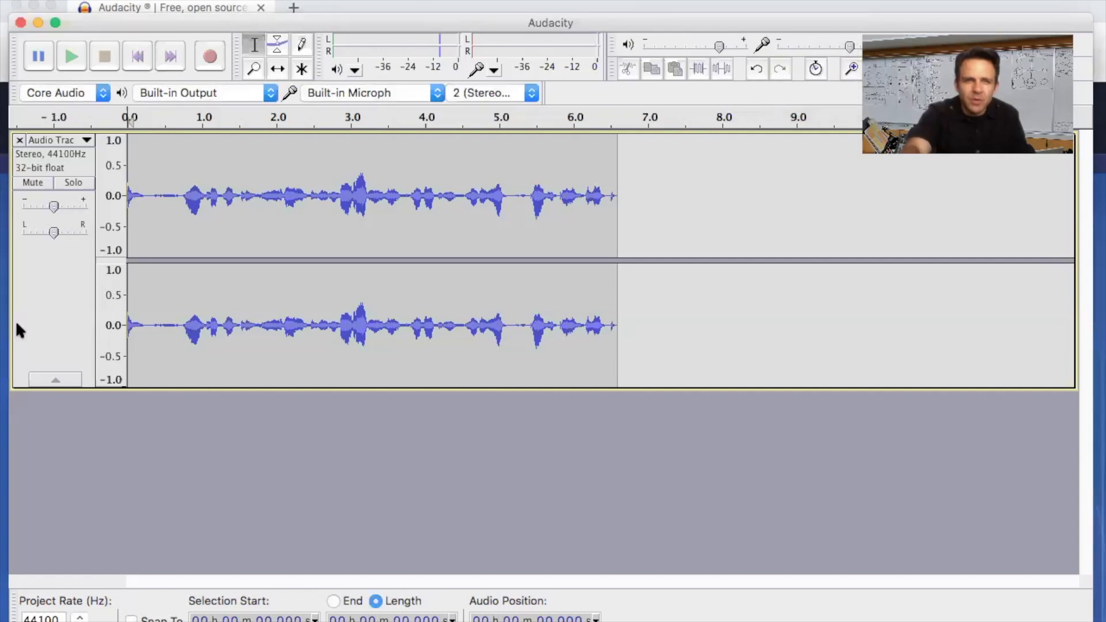
{"action": "mouse_move", "coordinate": [210, 56]}
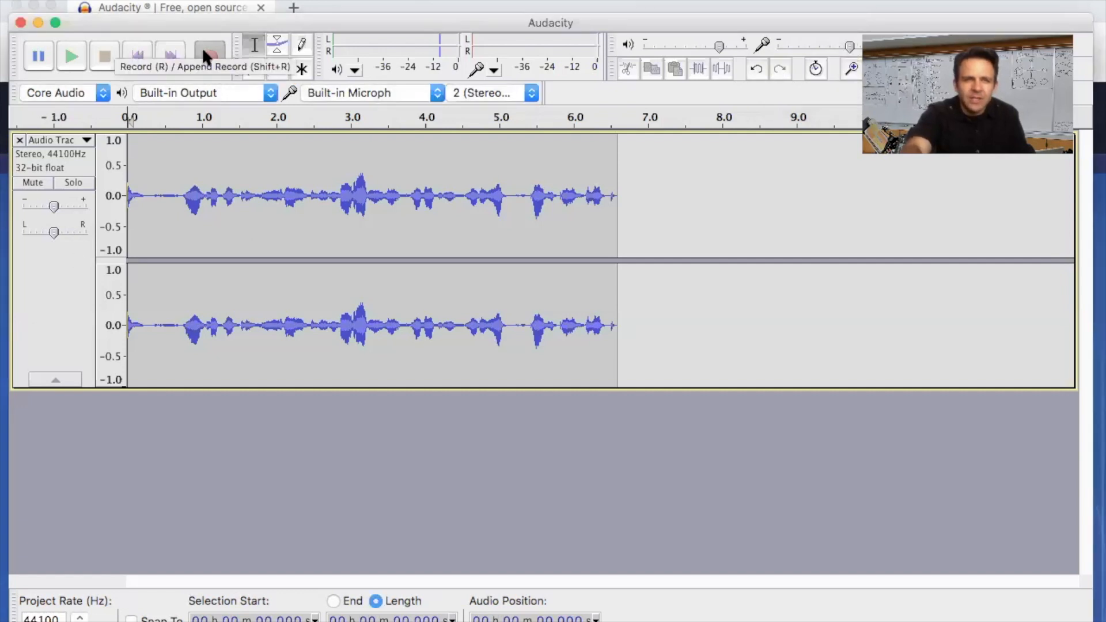
{"action": "left_click", "coordinate": [208, 55]}
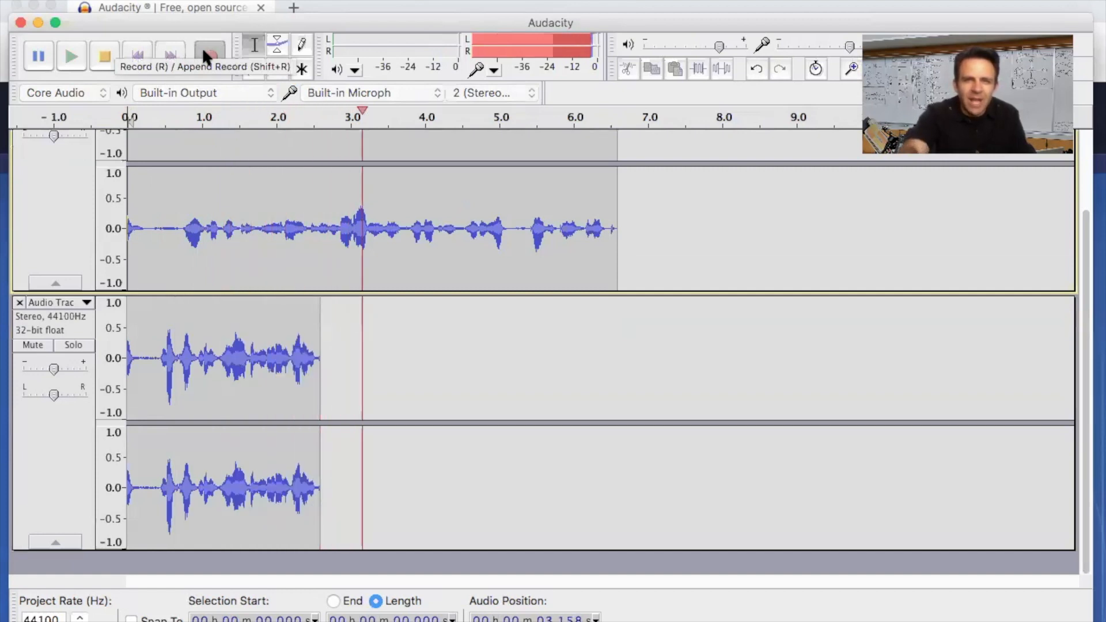
{"action": "left_click", "coordinate": [208, 55]}
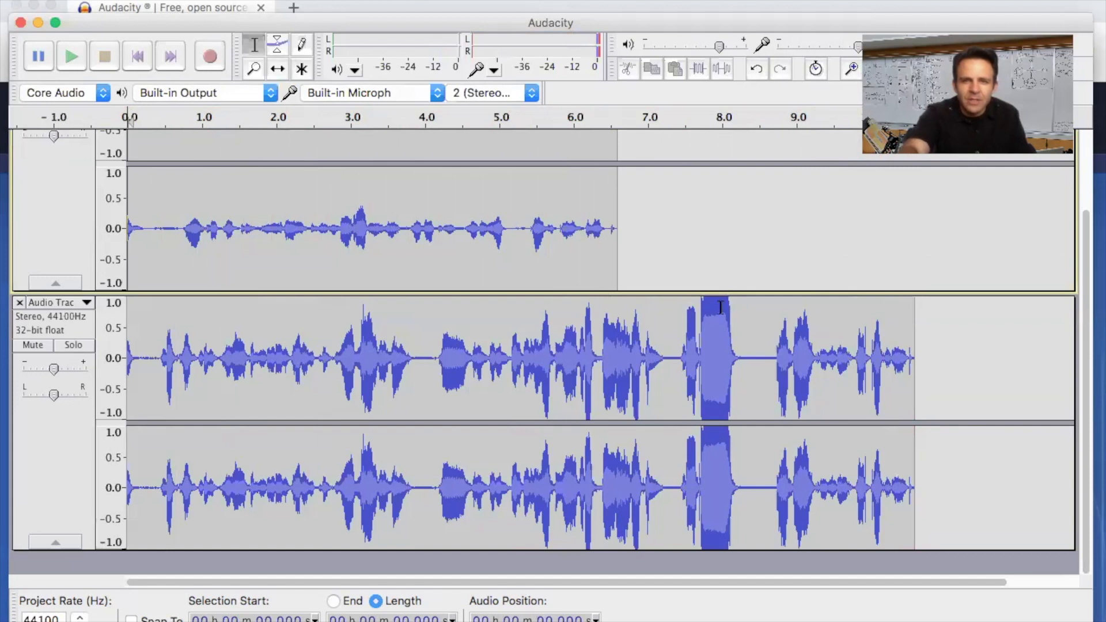
{"action": "left_click", "coordinate": [679, 359]}
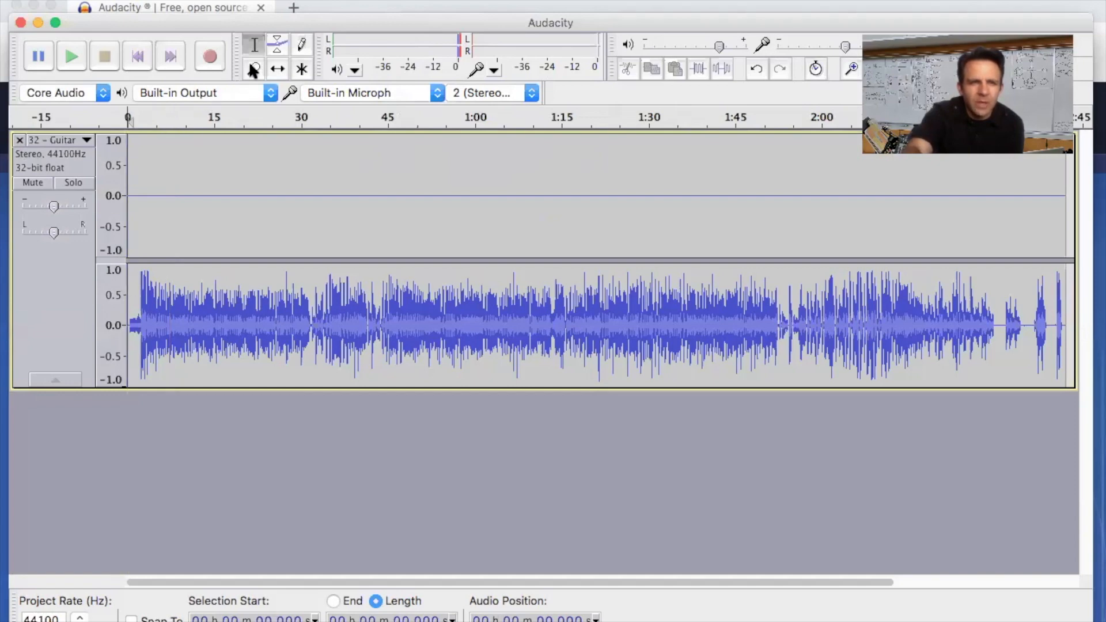
Zoom in on the guitar's start and audition the track briefly.
{"action": "left_click", "coordinate": [253, 68]}
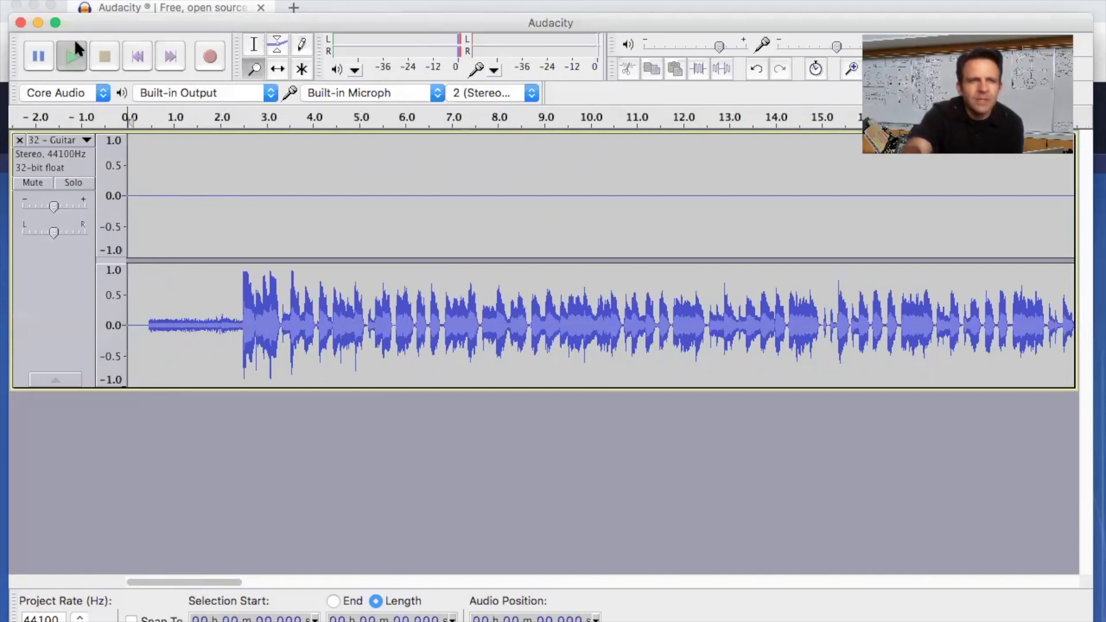
{"action": "left_click", "coordinate": [70, 55]}
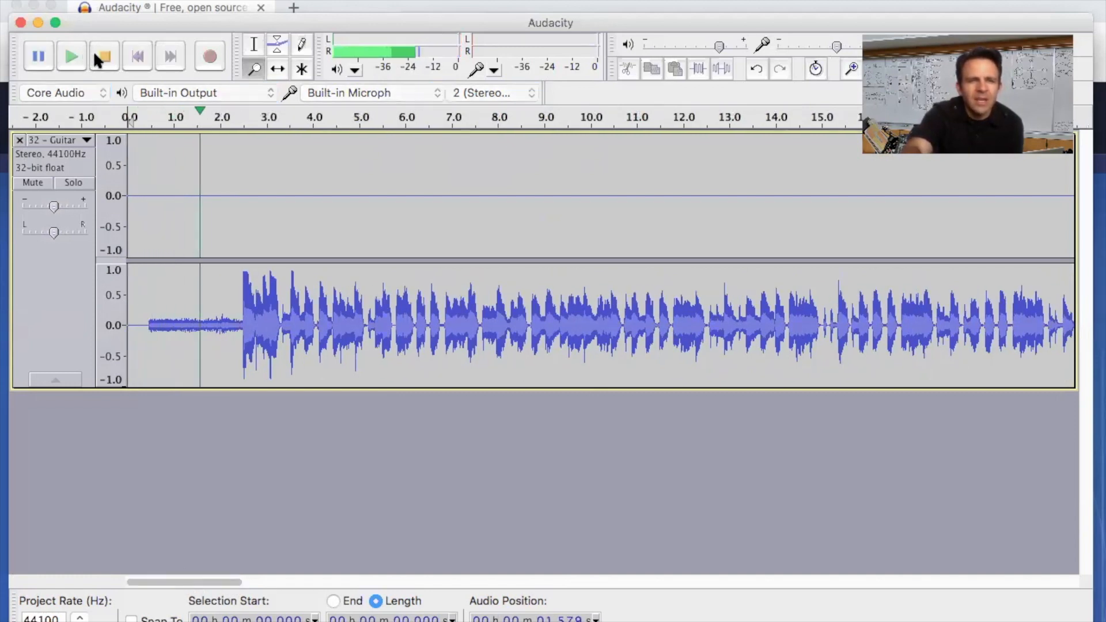
{"action": "left_click", "coordinate": [104, 55]}
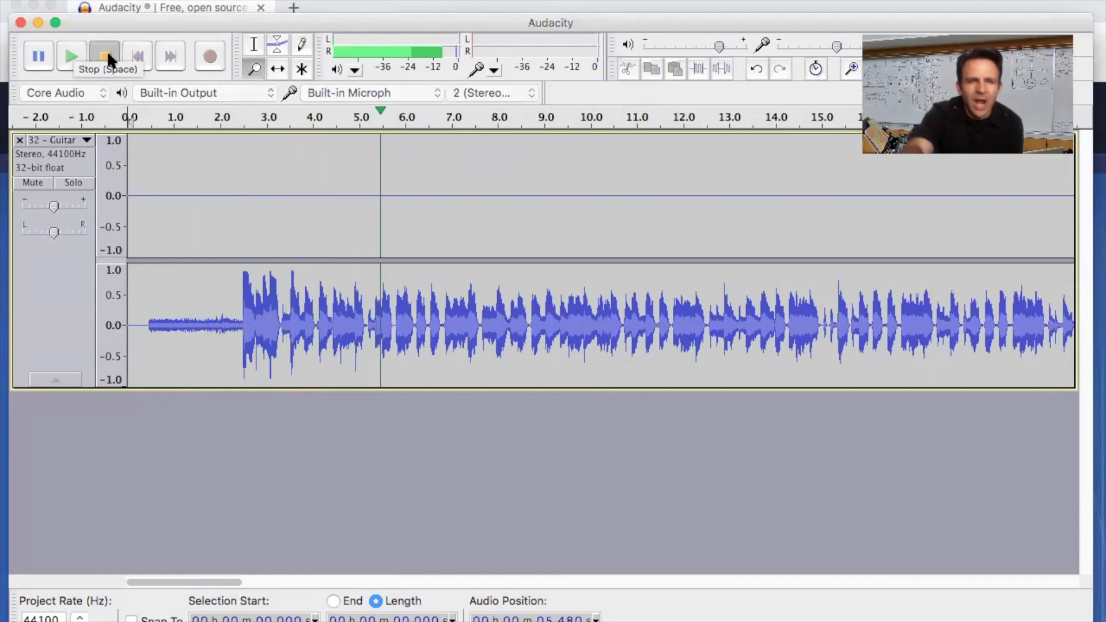
{"action": "left_click", "coordinate": [104, 56]}
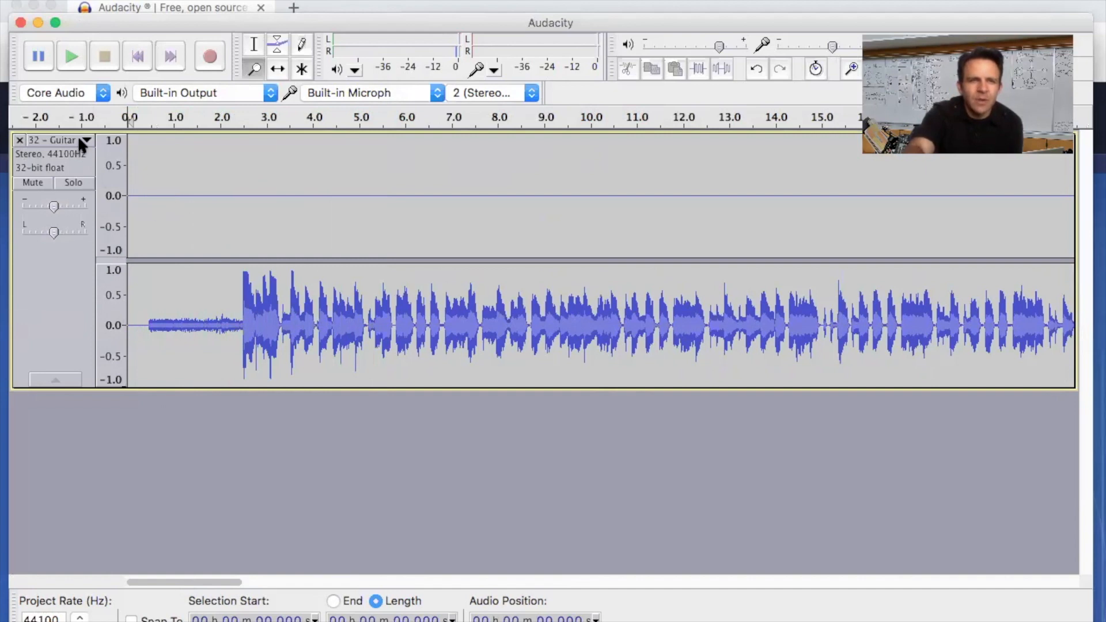
Split the stereo guitar to mono and delete the silent channel track.
{"action": "left_click", "coordinate": [86, 140]}
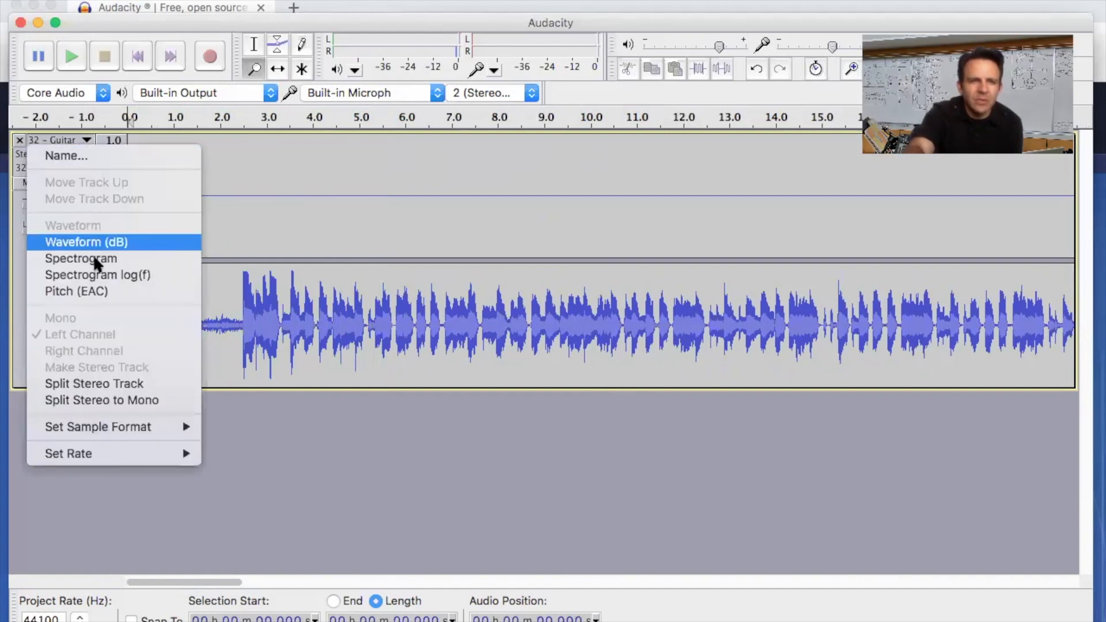
{"action": "mouse_move", "coordinate": [113, 400]}
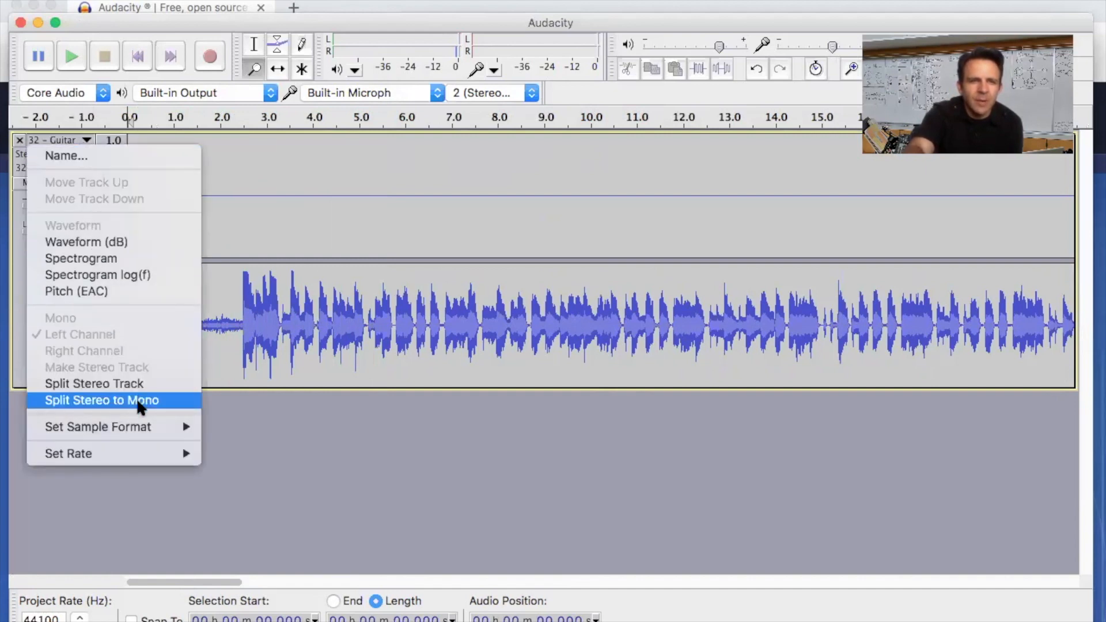
{"action": "left_click", "coordinate": [101, 400]}
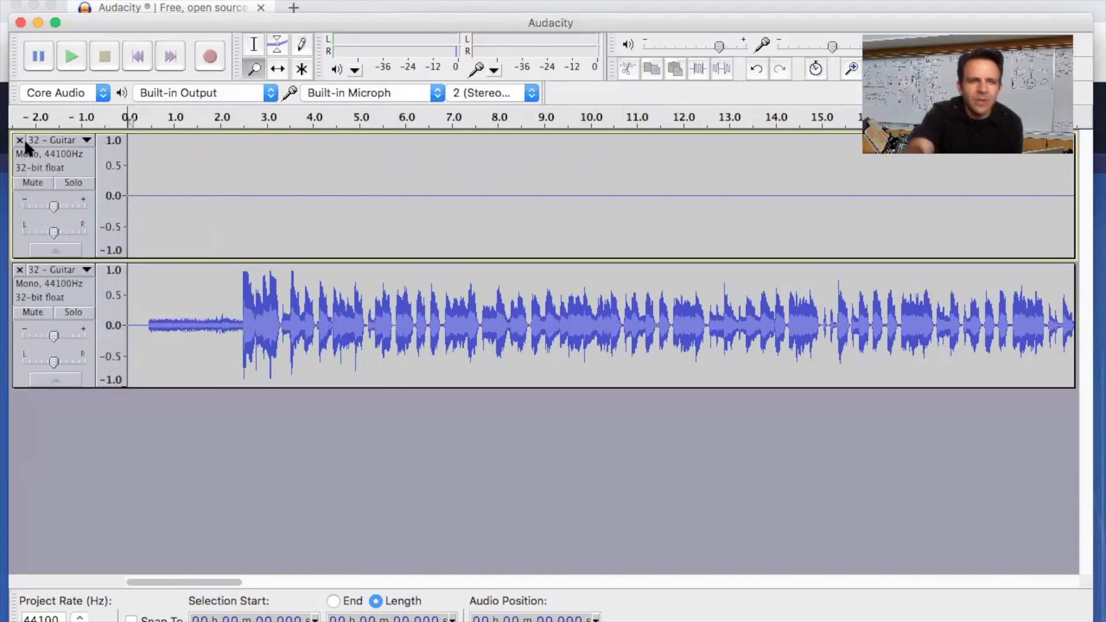
{"action": "left_click", "coordinate": [20, 139]}
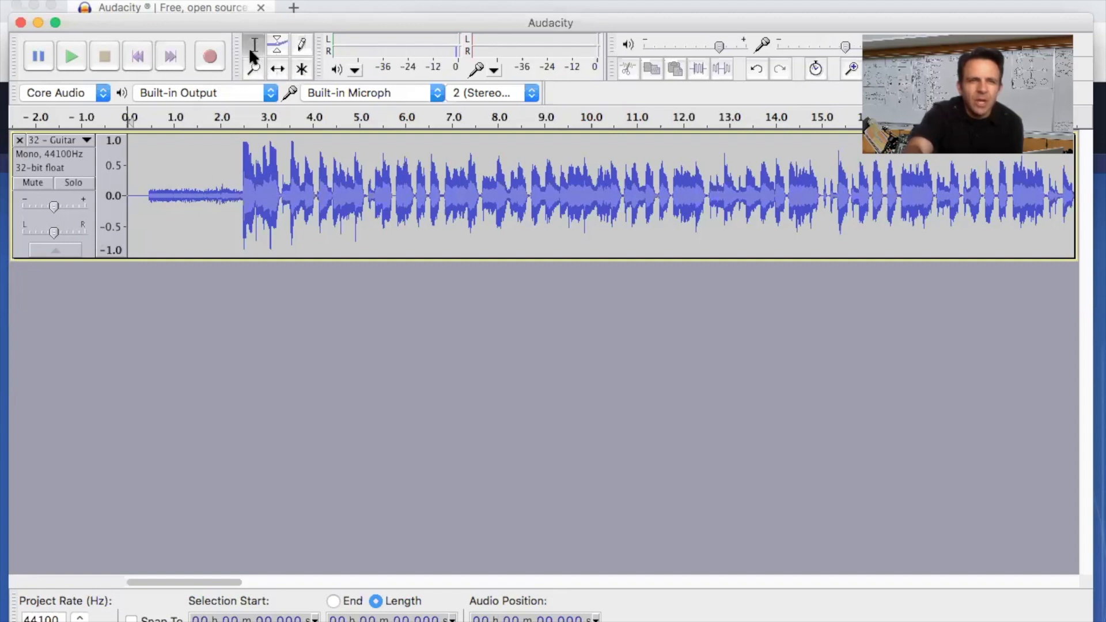
{"action": "mouse_move", "coordinate": [253, 44]}
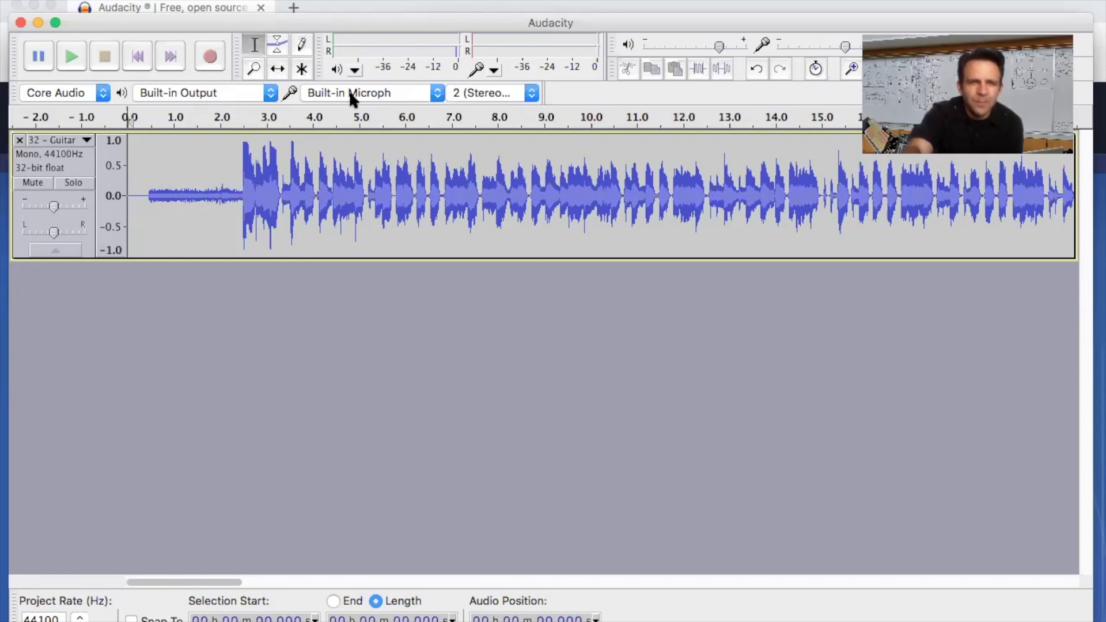
{"action": "mouse_move", "coordinate": [832, 63]}
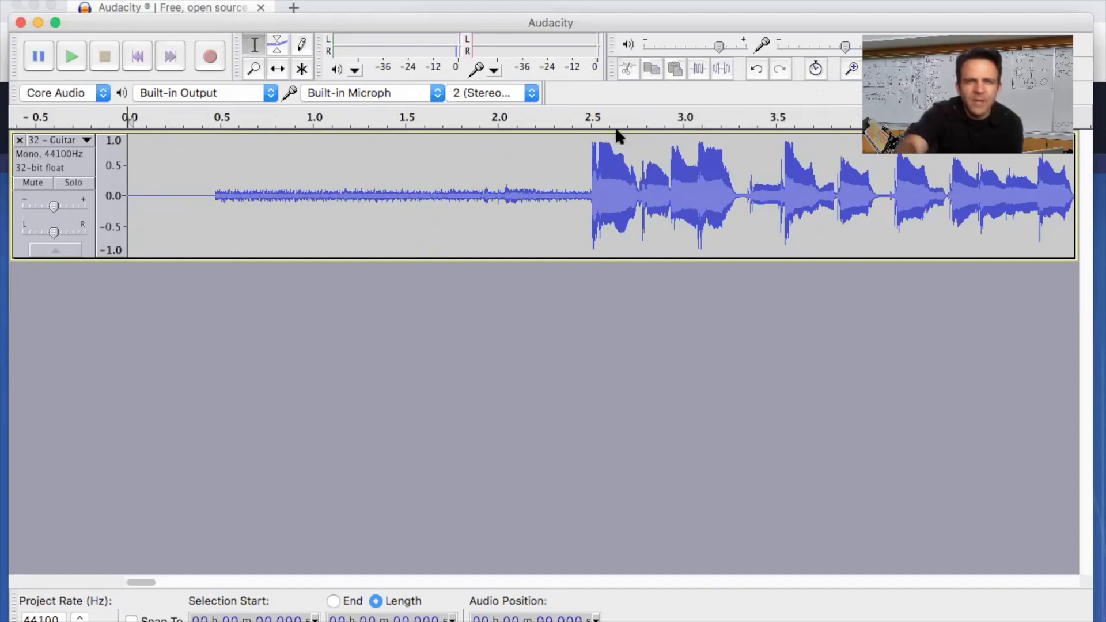
Select the noisy intro from 0 to about 2.4 s and silence it.
{"action": "left_click", "coordinate": [852, 68]}
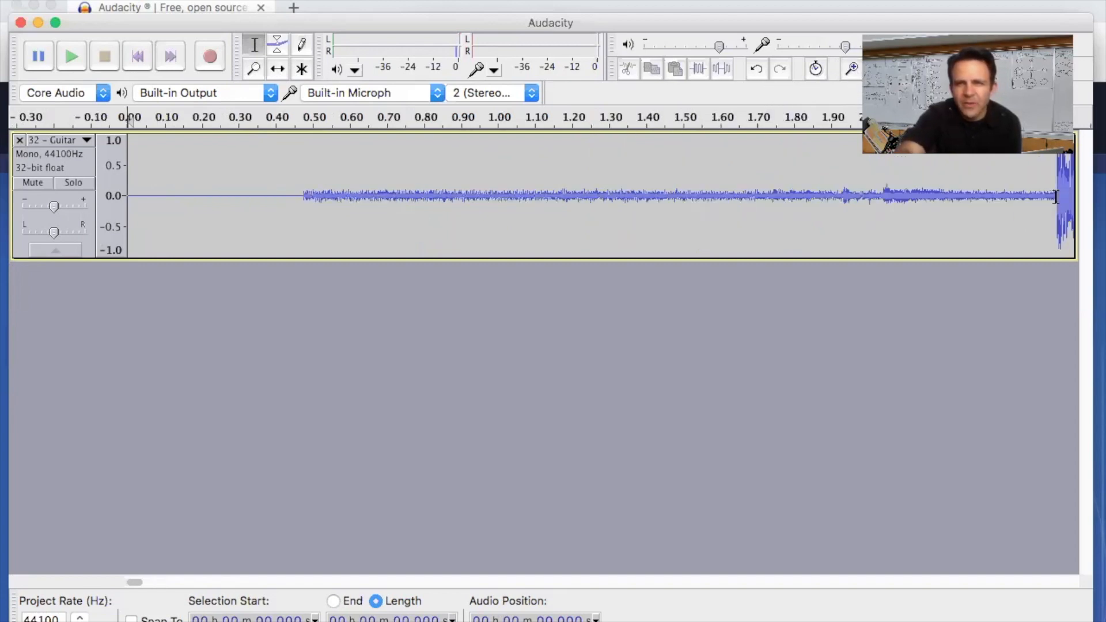
{"action": "left_click_drag", "start_coordinate": [400, 196], "coordinate": [1051, 196]}
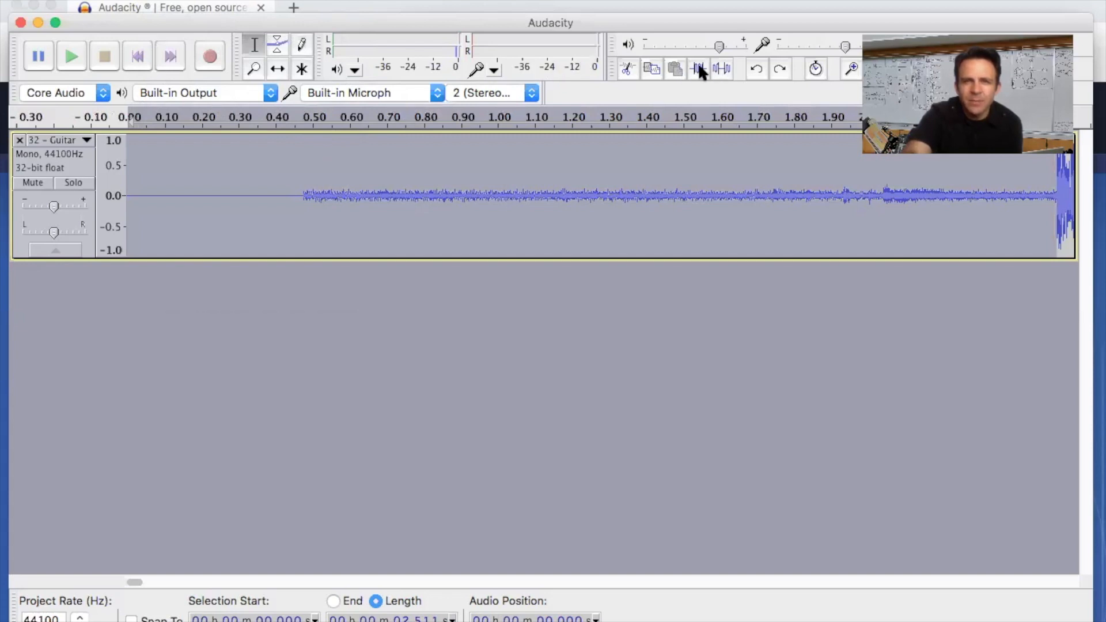
{"action": "left_click", "coordinate": [698, 68]}
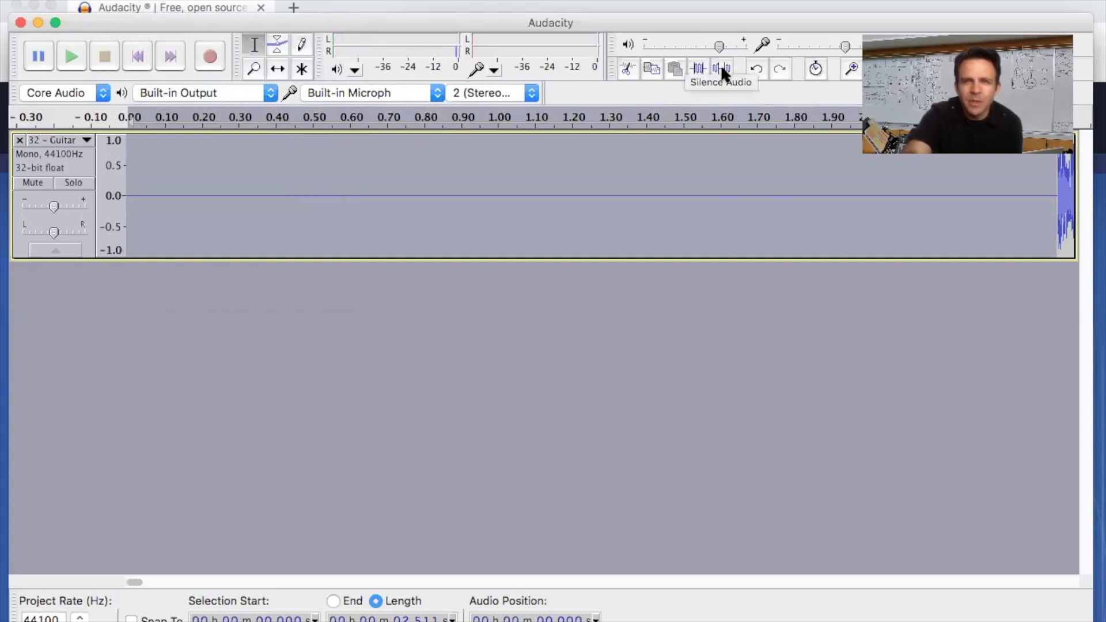
{"action": "mouse_move", "coordinate": [402, 62]}
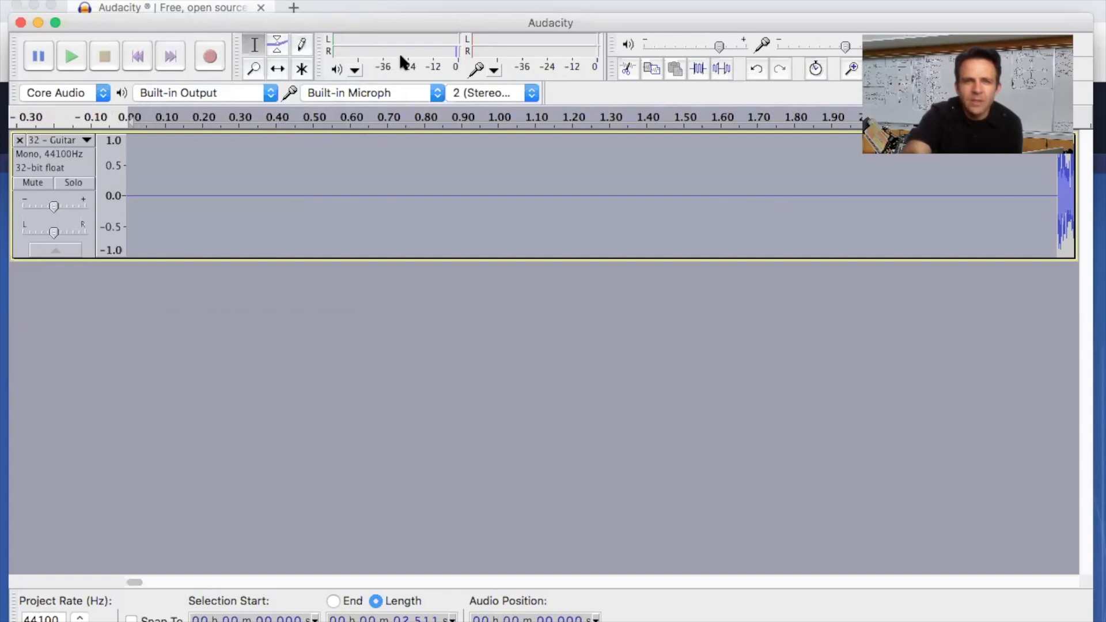
{"action": "mouse_move", "coordinate": [900, 19]}
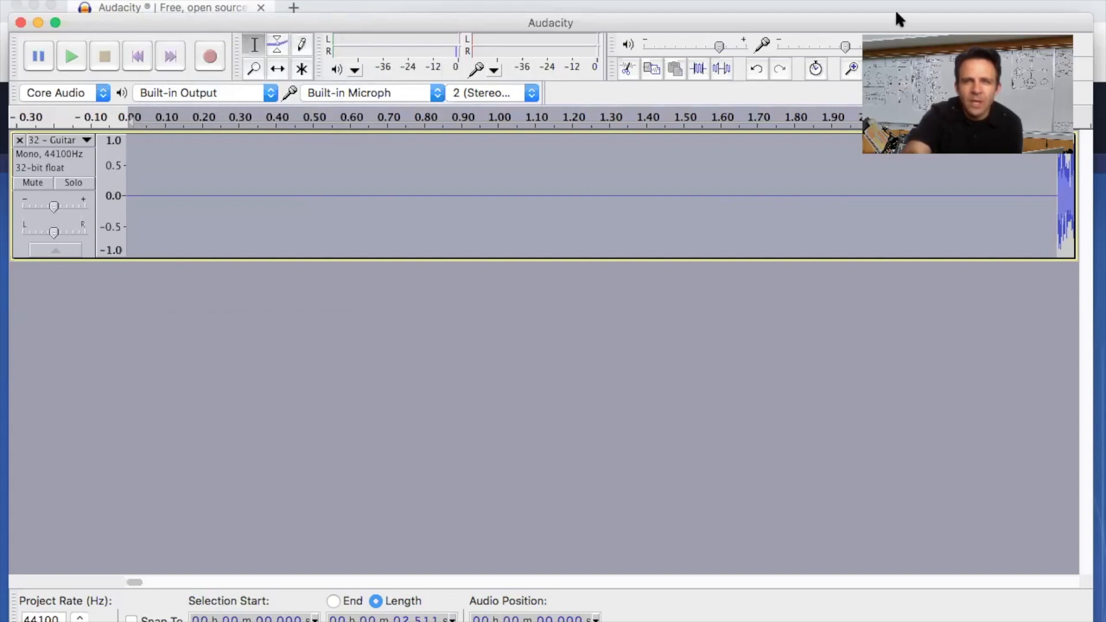
{"action": "left_click", "coordinate": [875, 68]}
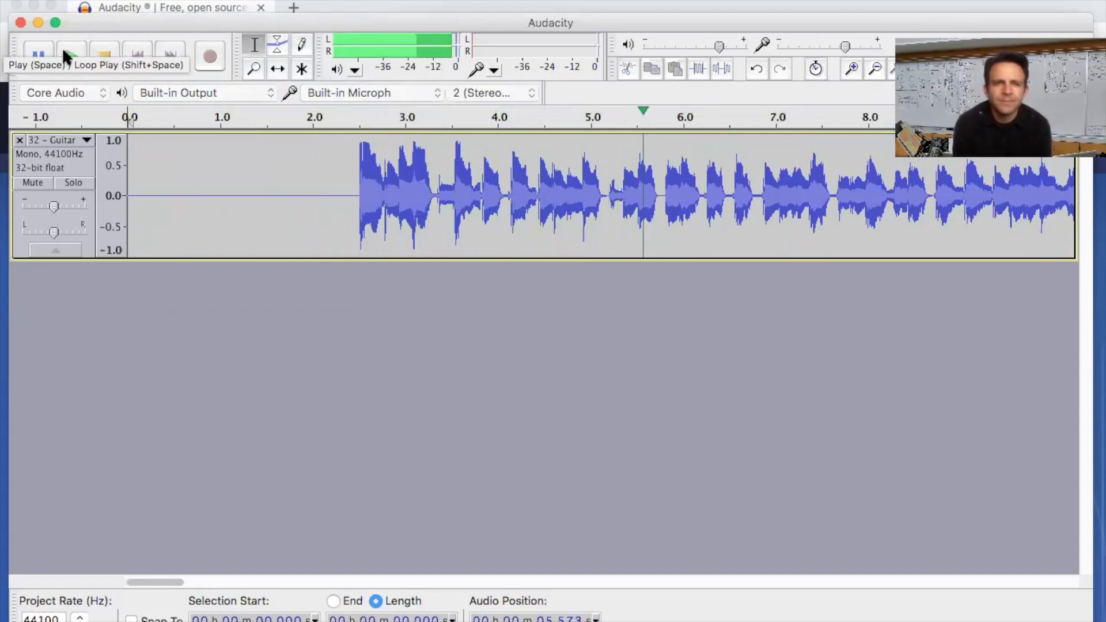
{"action": "left_click", "coordinate": [71, 55]}
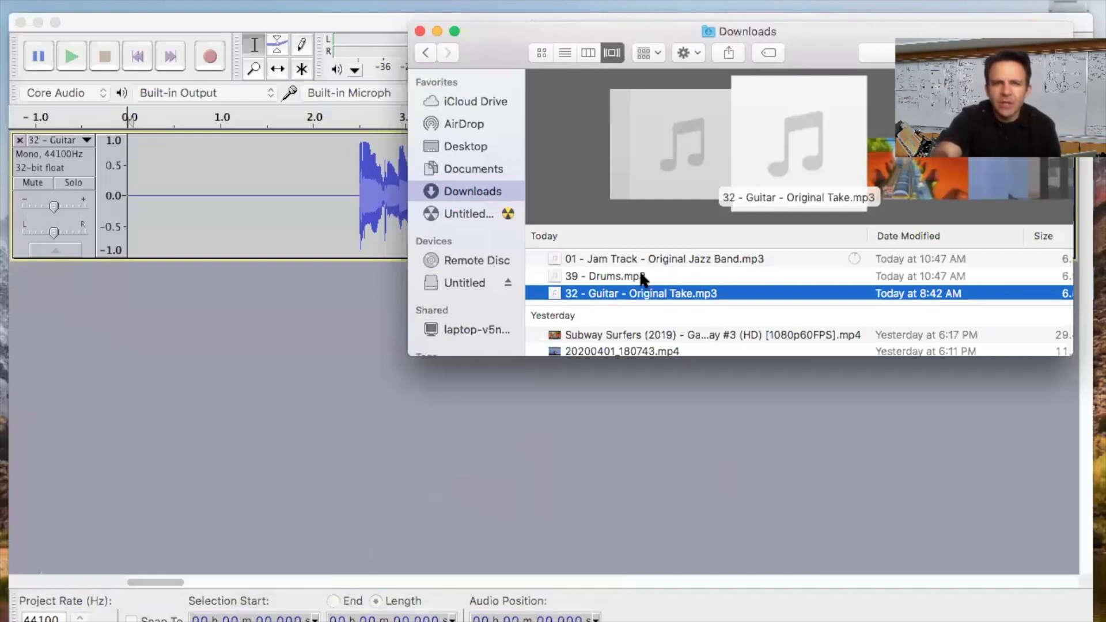
Choose 39 - Drums.mp3 in the Downloads folder to bring into the project.
{"action": "left_click", "coordinate": [602, 276]}
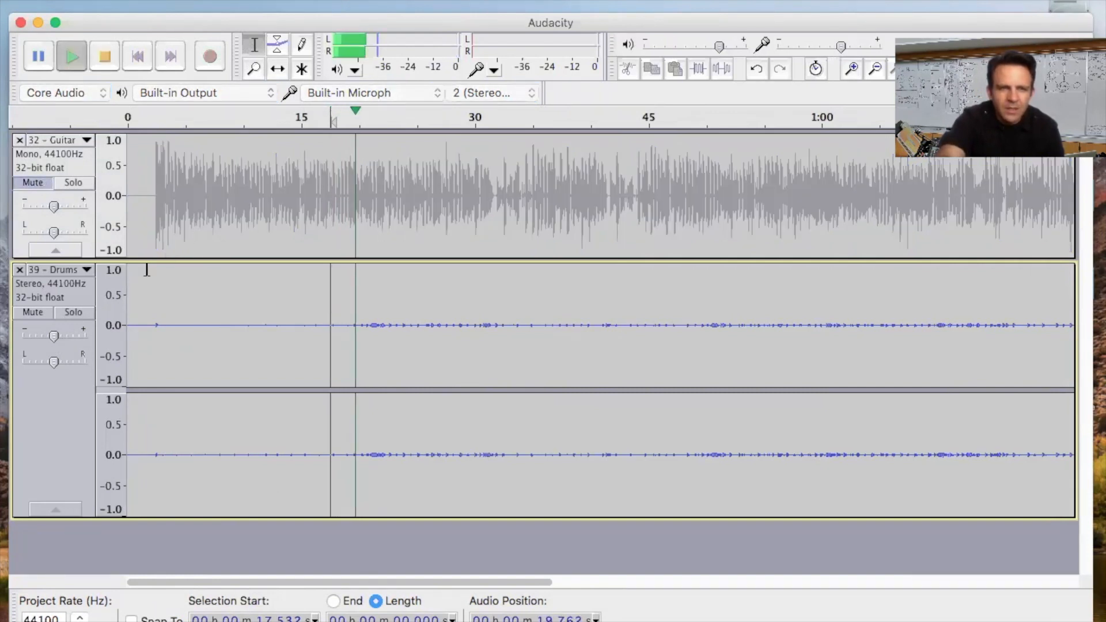
Raise the 39 - Drums track gain to about +15 dB and beyond.
{"action": "left_click_drag", "start_coordinate": [54, 335], "coordinate": [57, 335]}
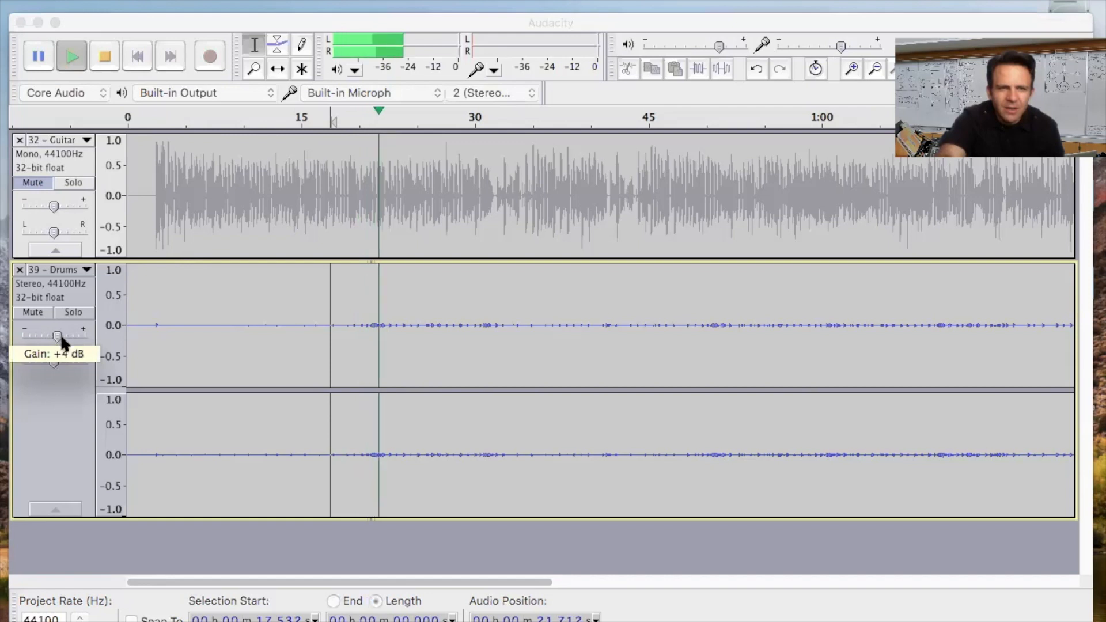
{"action": "left_click_drag", "start_coordinate": [57, 335], "coordinate": [68, 335]}
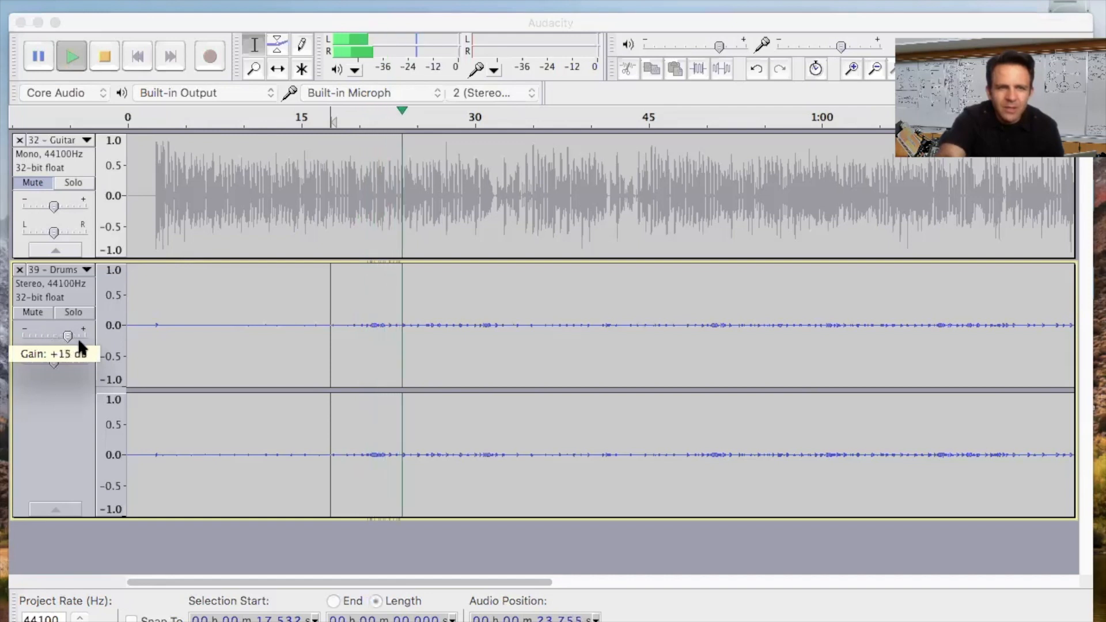
{"action": "left_click_drag", "start_coordinate": [68, 335], "coordinate": [76, 336]}
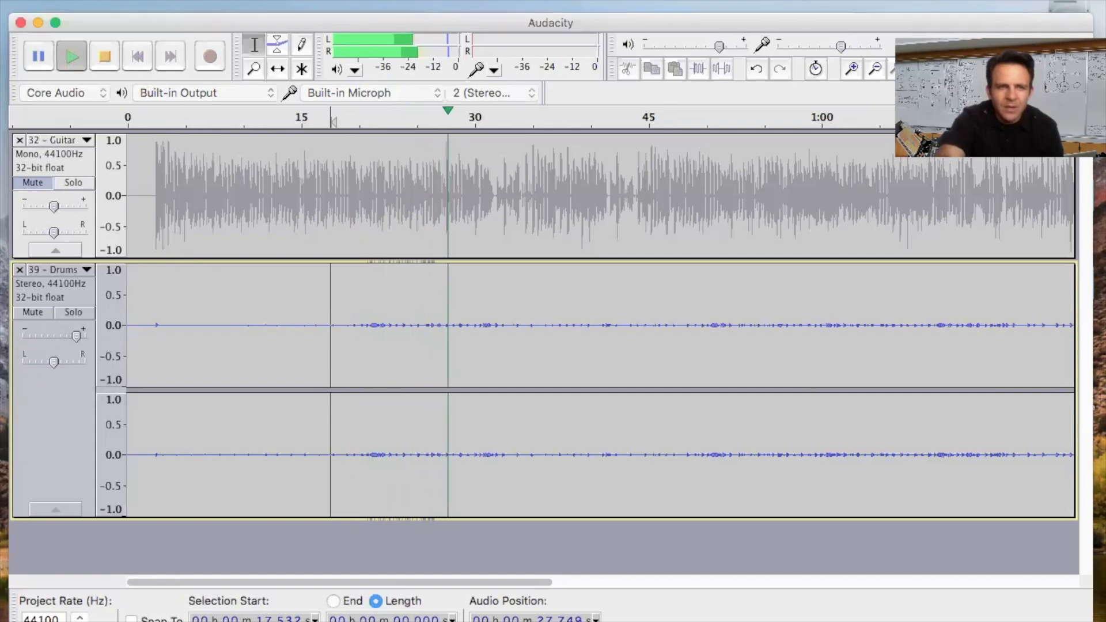
Unmute the guitar and audition both tracks from near the guitar's beginning.
{"action": "left_click", "coordinate": [103, 55]}
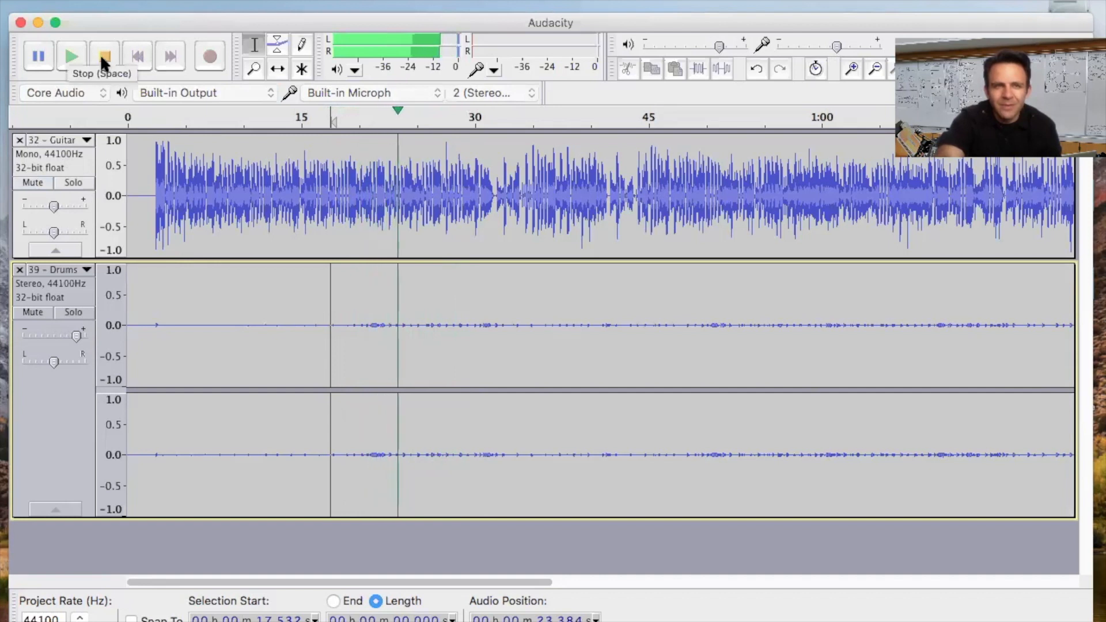
{"action": "left_click", "coordinate": [104, 55]}
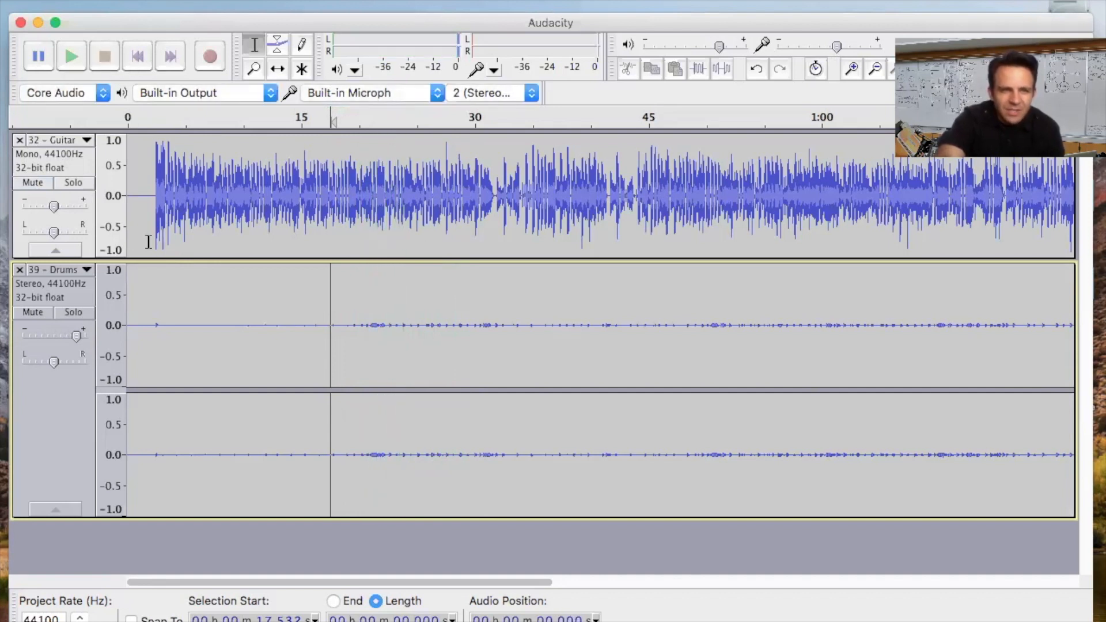
{"action": "left_click", "coordinate": [70, 55]}
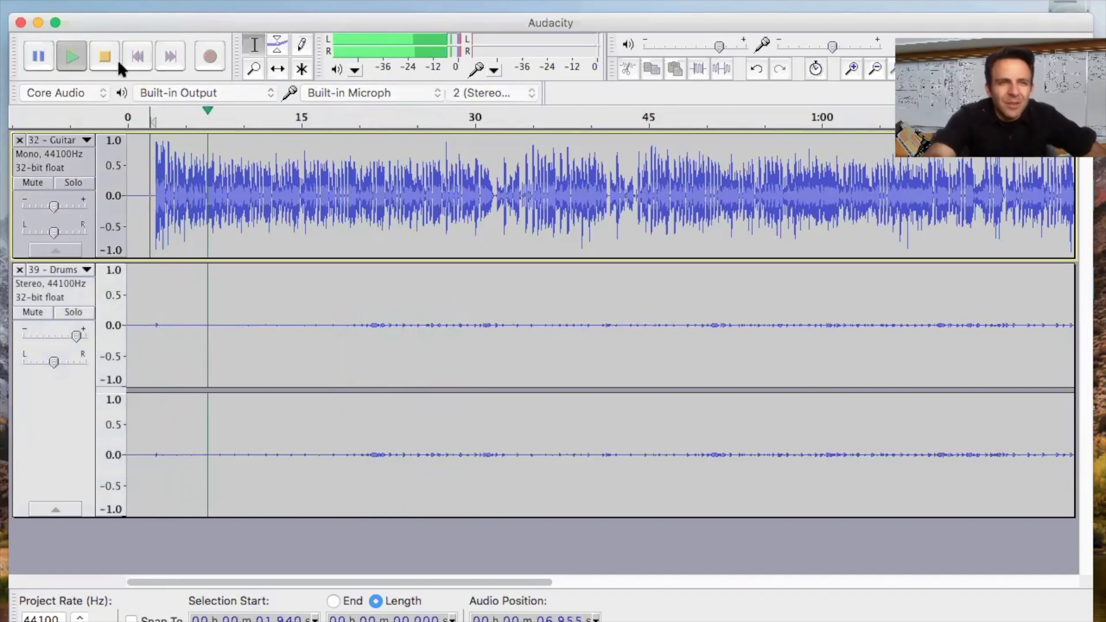
{"action": "left_click", "coordinate": [104, 55]}
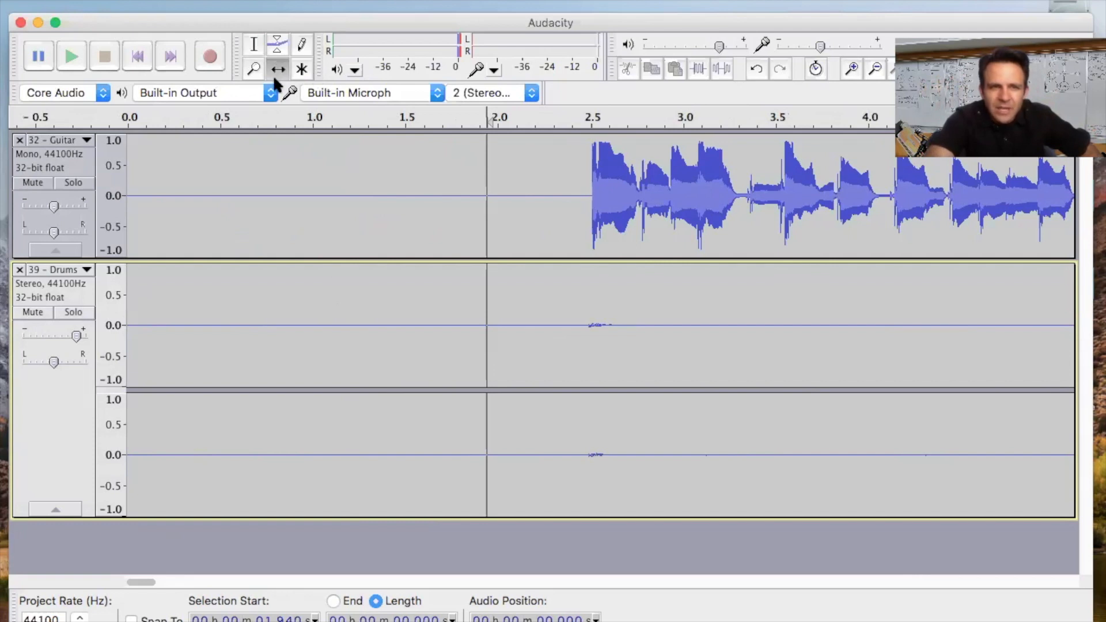
{"action": "mouse_move", "coordinate": [278, 68]}
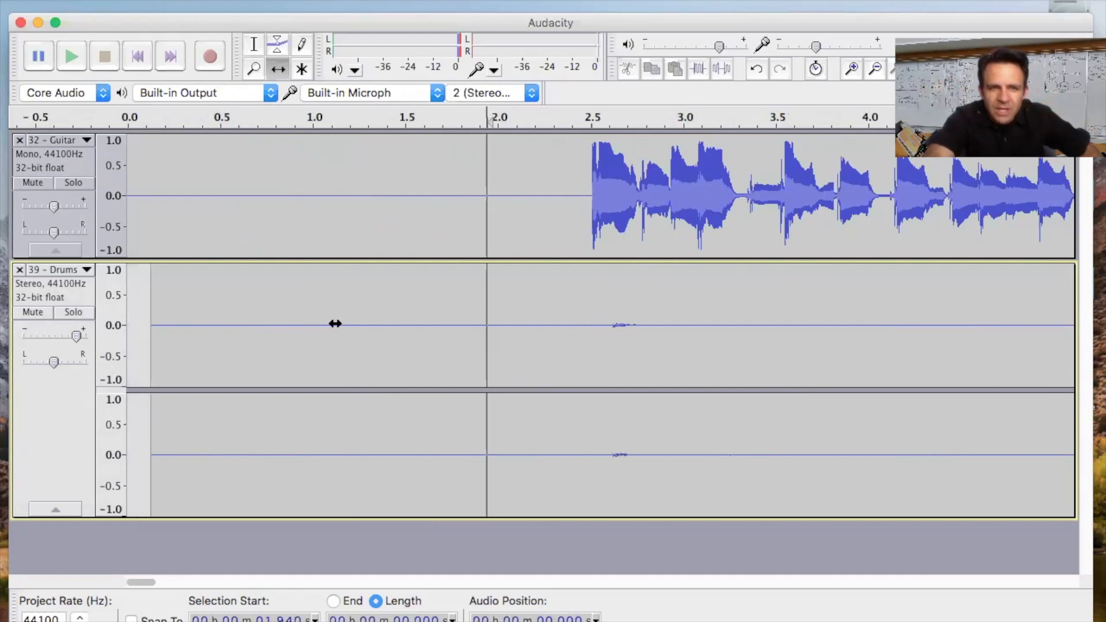
Time-shift the drums to align with the guitar and lower the guitar gain to about -5 dB.
{"action": "left_click_drag", "start_coordinate": [336, 324], "coordinate": [212, 337]}
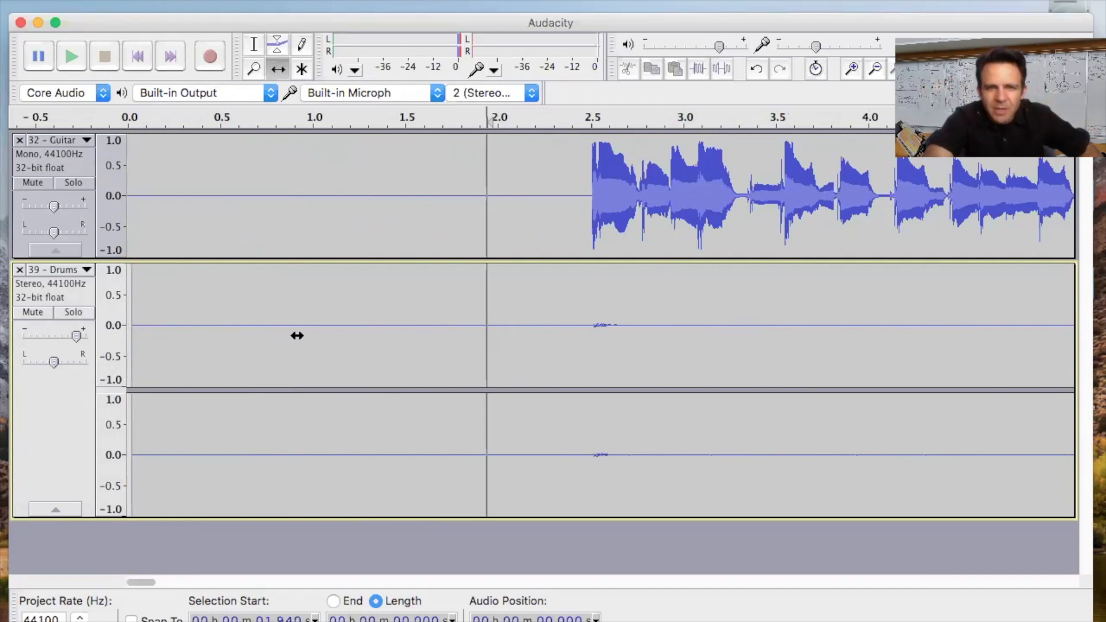
{"action": "mouse_move", "coordinate": [387, 314]}
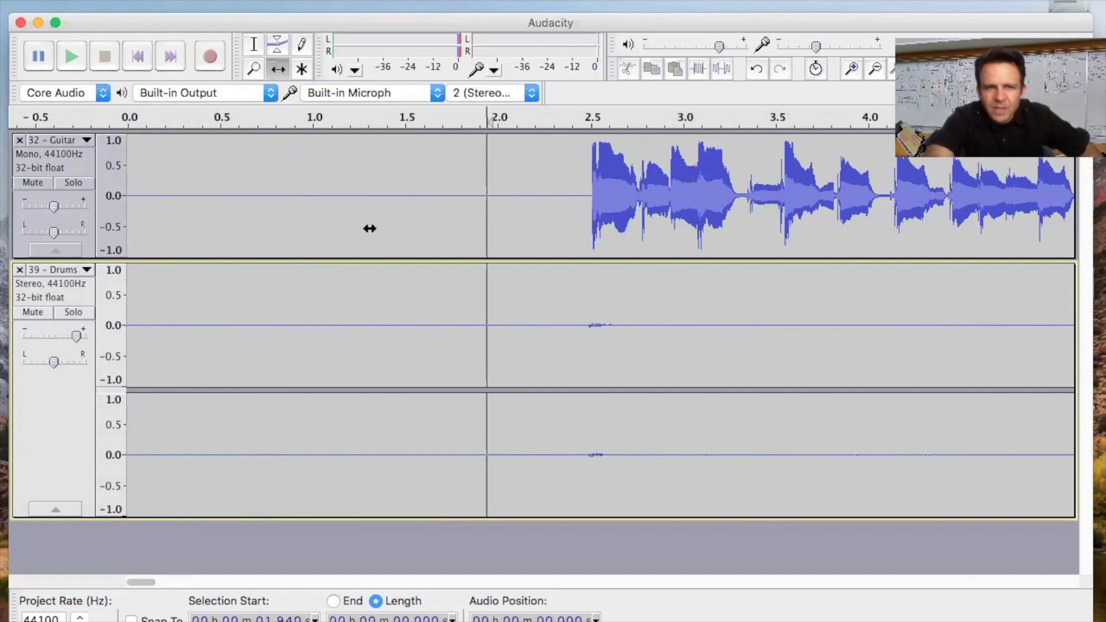
{"action": "left_click", "coordinate": [71, 56]}
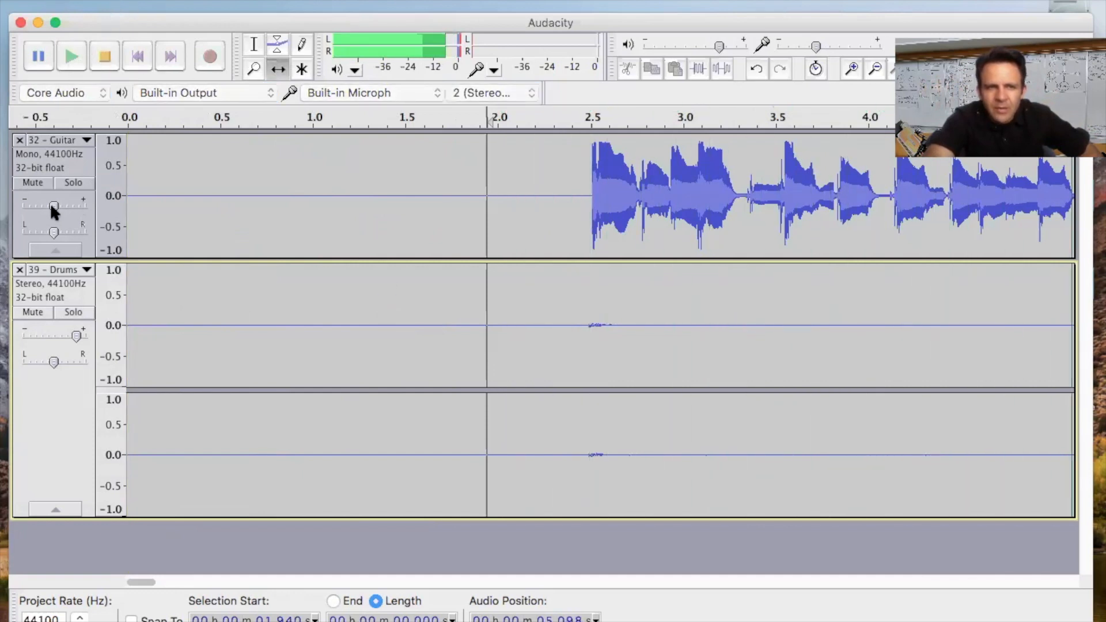
{"action": "left_click_drag", "start_coordinate": [53, 205], "coordinate": [50, 205]}
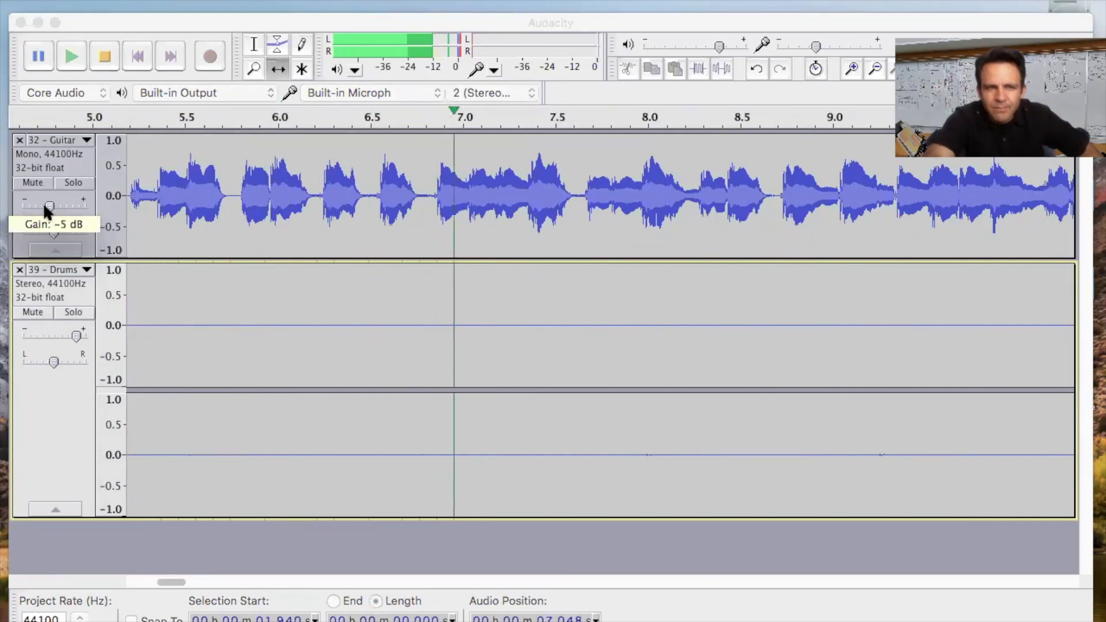